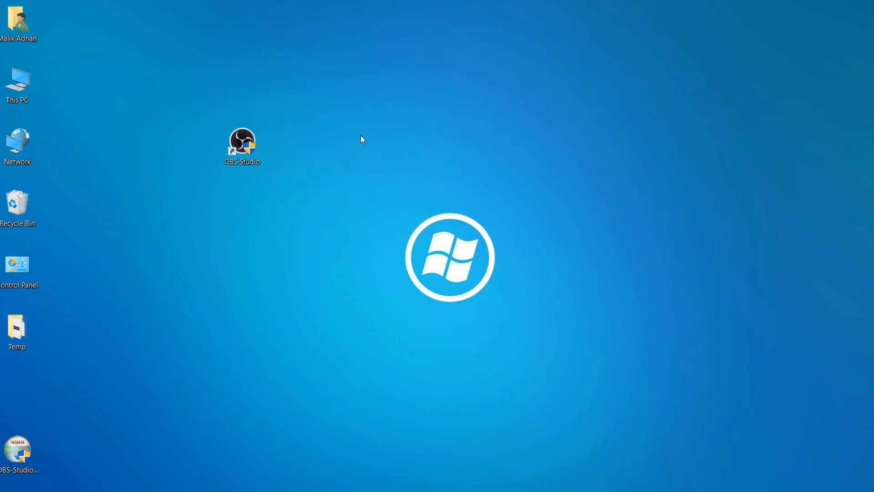
Launch OBS Studio from its desktop shortcut
right_click(241, 142)
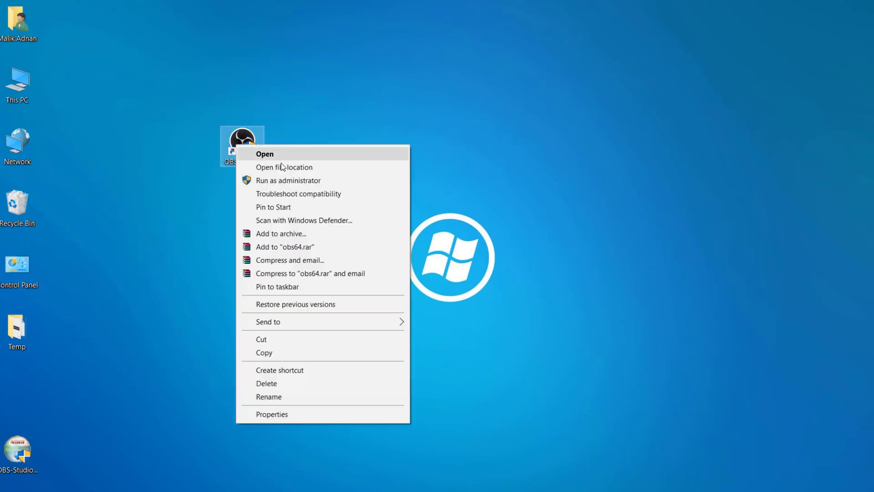
left_click(264, 154)
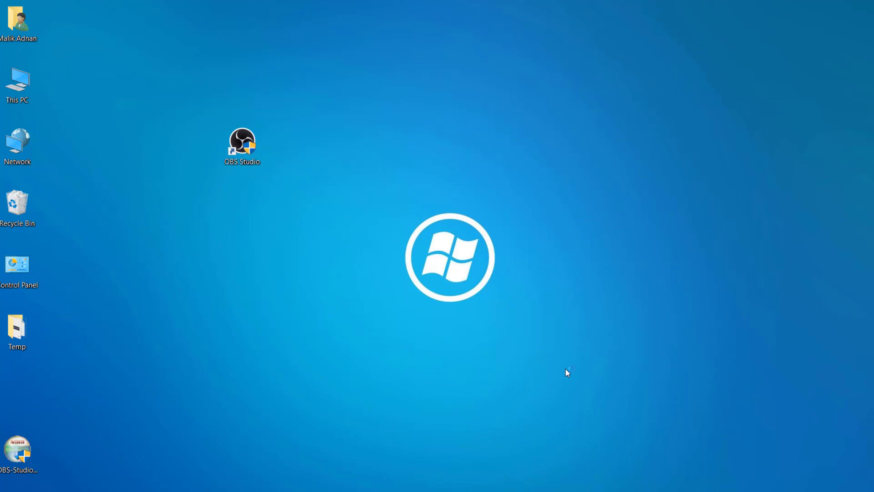
double_click(242, 141)
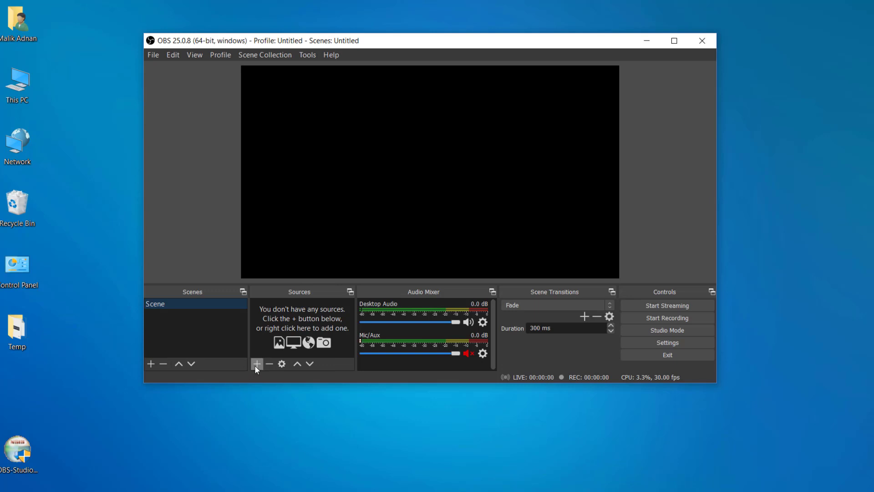
Add a Display Capture source with the default name to the scene
left_click(256, 364)
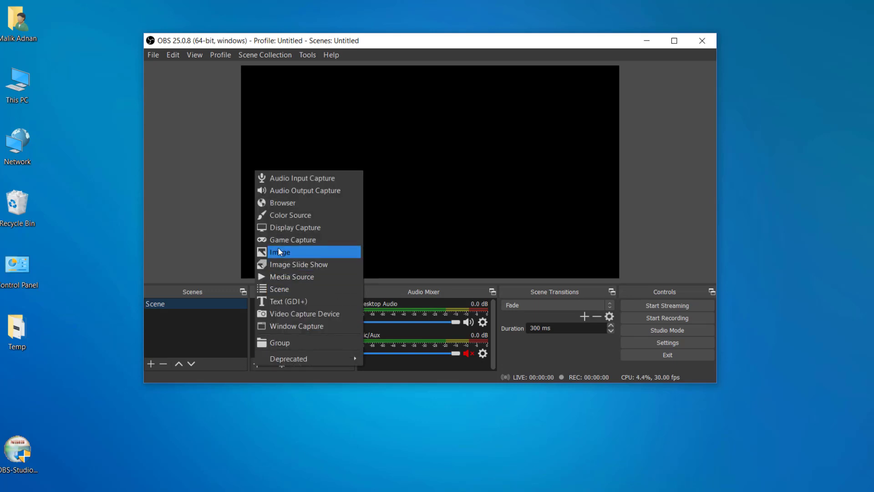
mouse_move(295, 227)
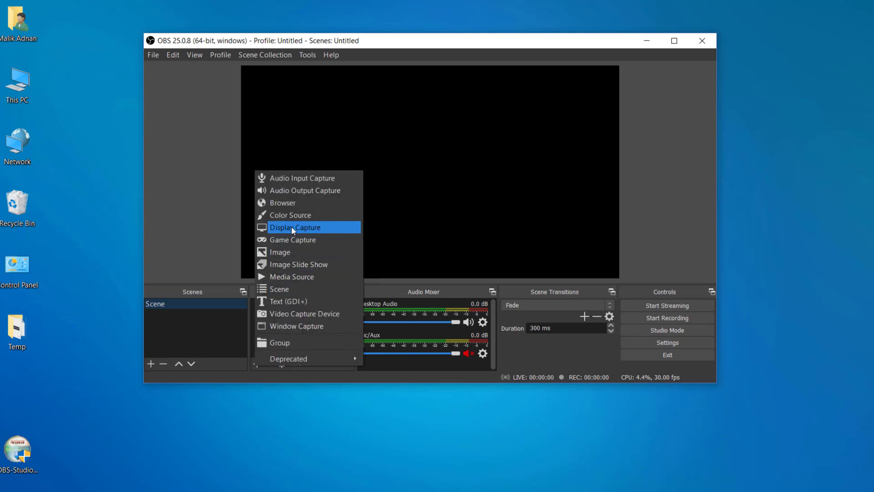
mouse_move(319, 231)
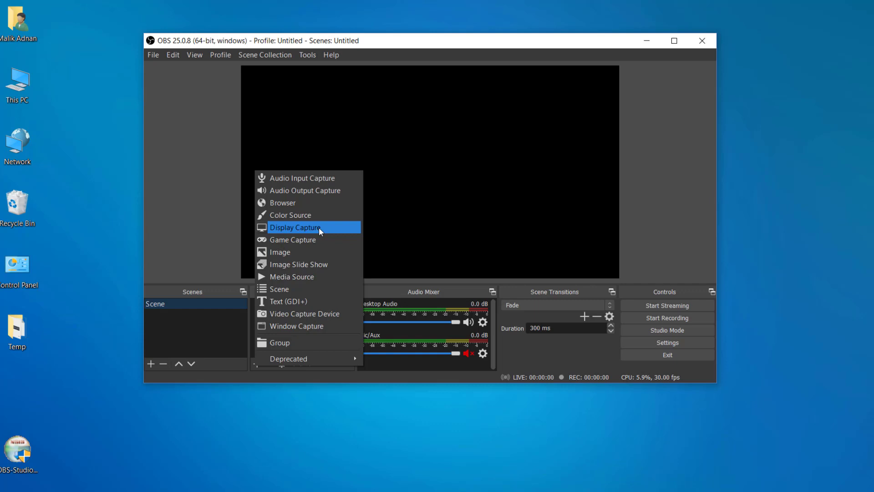
left_click(296, 228)
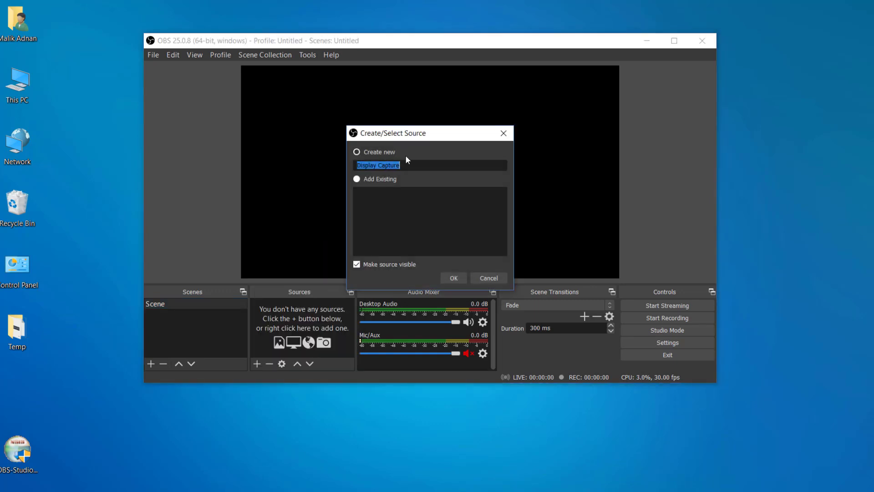
mouse_move(454, 278)
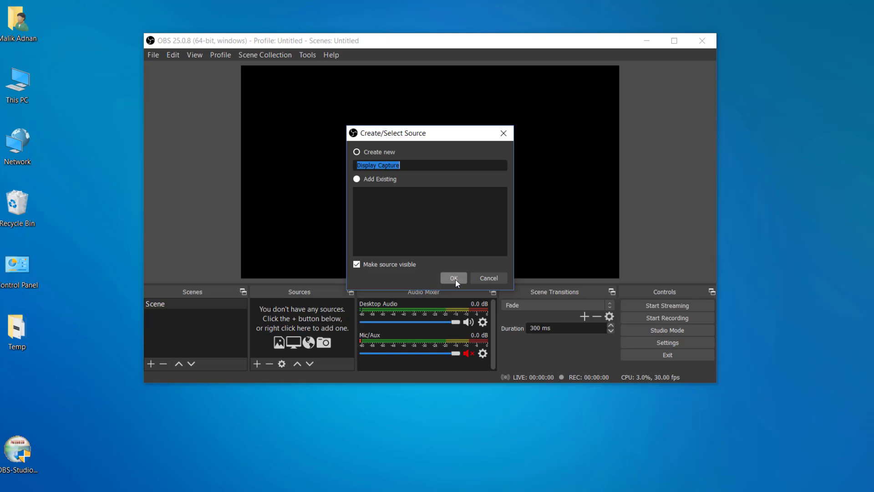
left_click(454, 278)
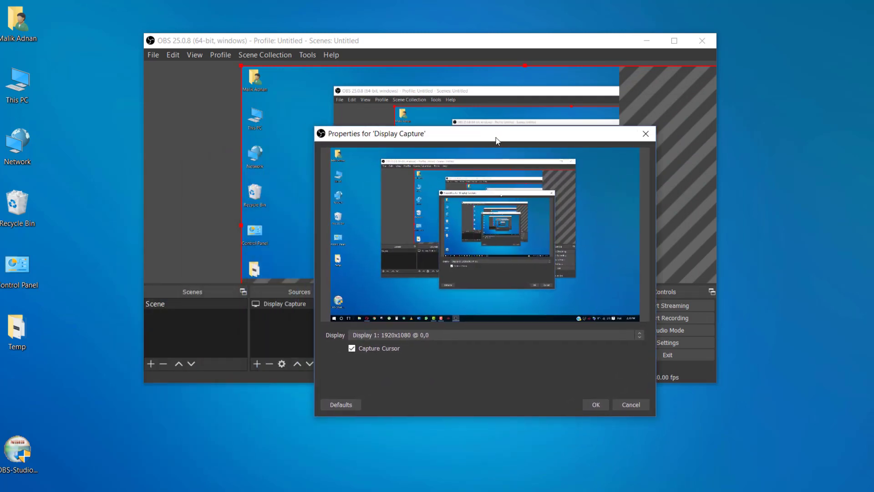
mouse_move(593, 427)
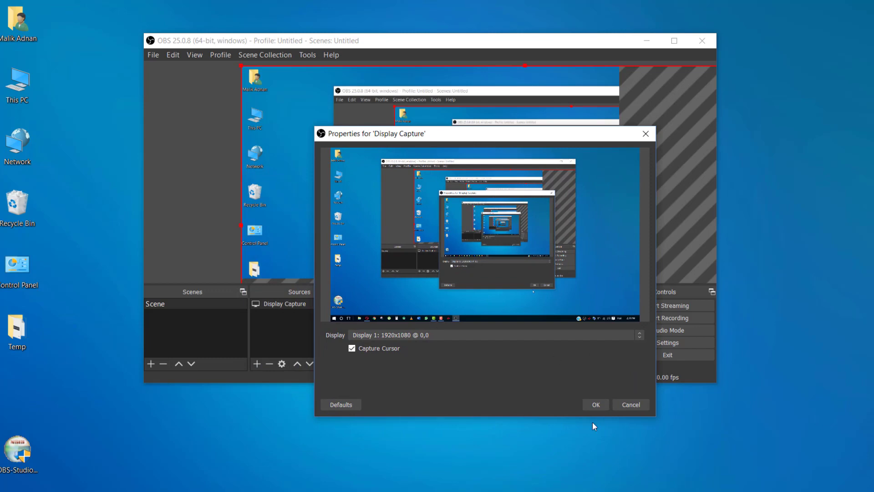
Accept the Display Capture properties so the desktop shows in the preview
left_click(595, 404)
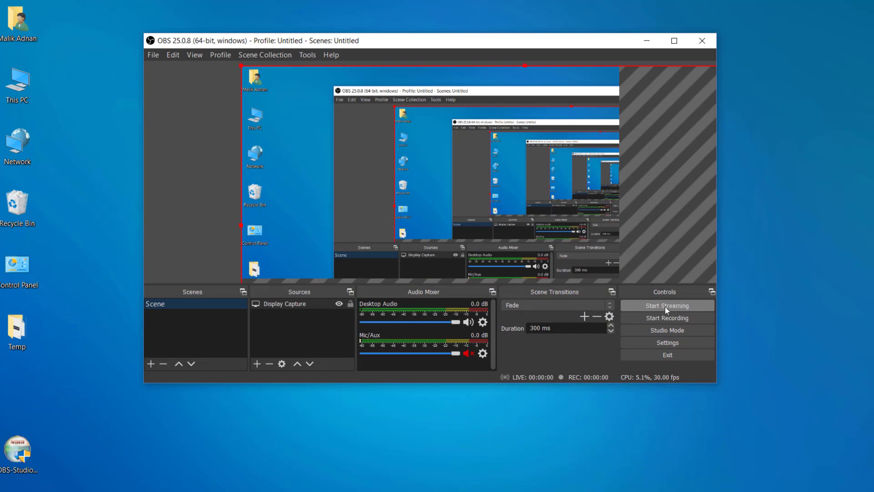
mouse_move(667, 318)
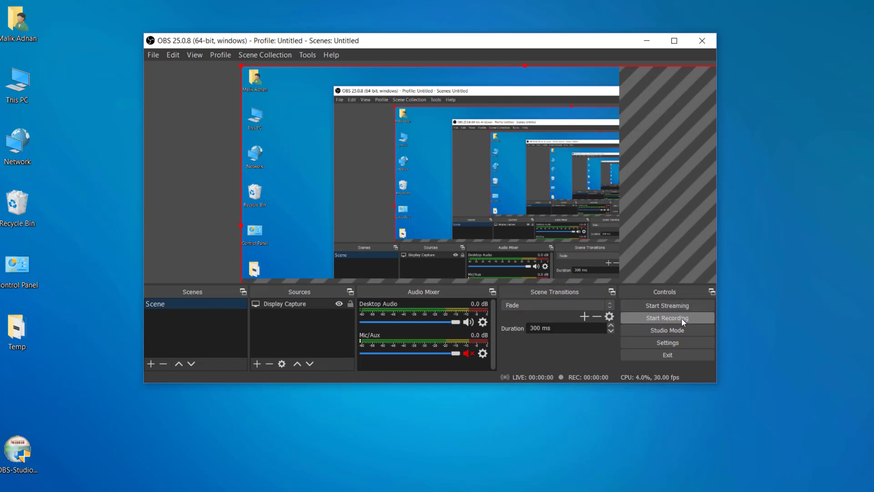
mouse_move(667, 342)
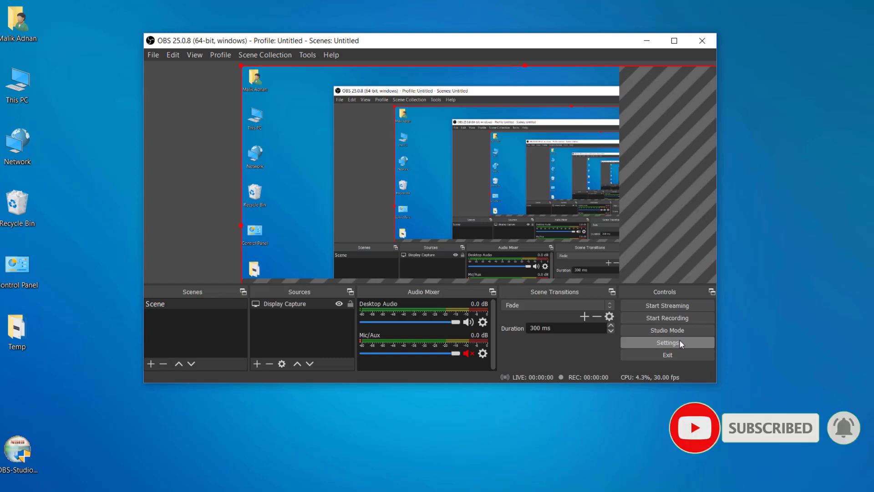
Apply video settings with a 1920x1080 base canvas at 30 FPS
left_click(667, 343)
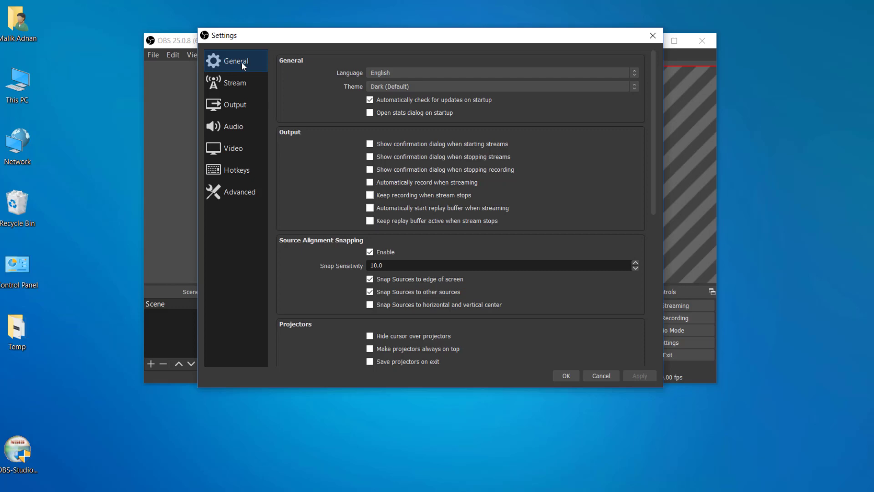
left_click(229, 126)
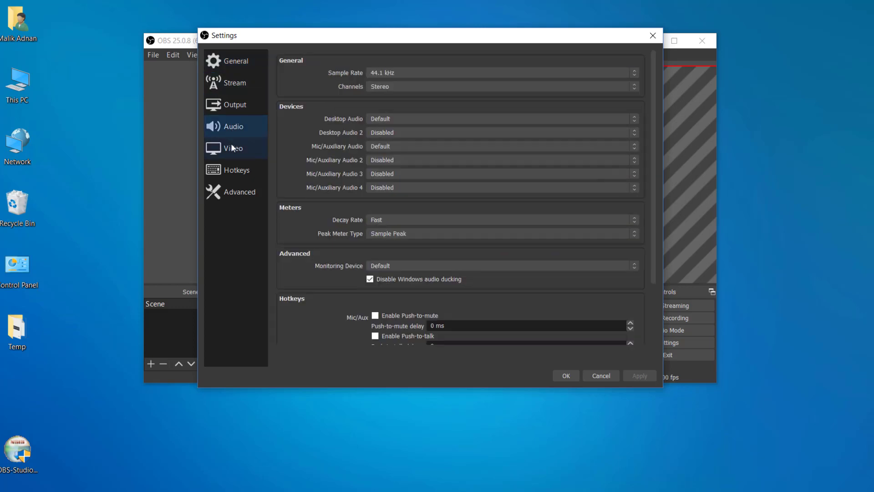
left_click(233, 148)
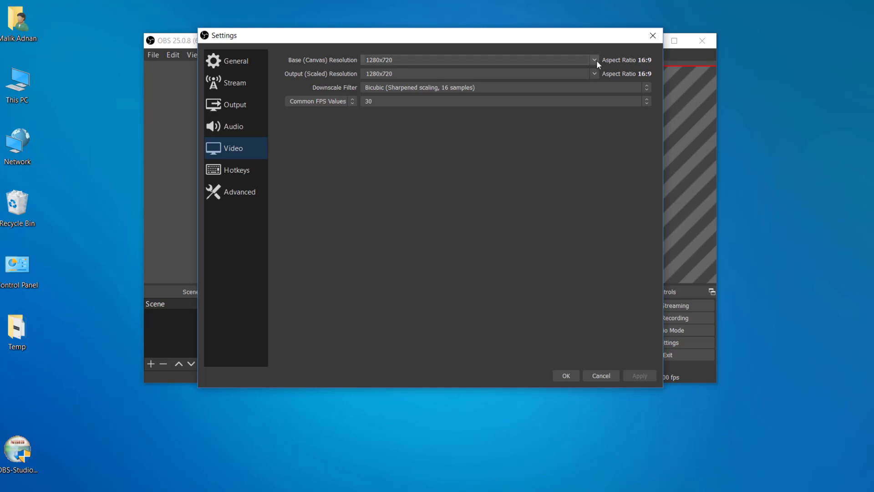
left_click(592, 60)
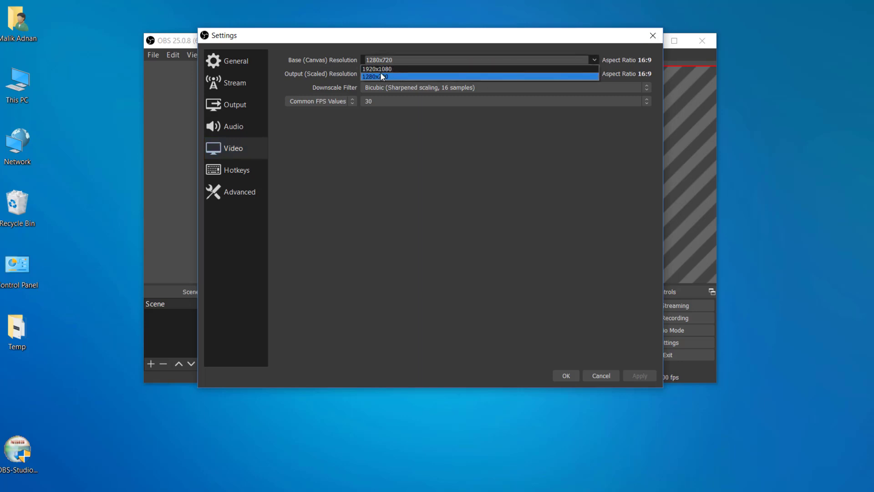
left_click(382, 69)
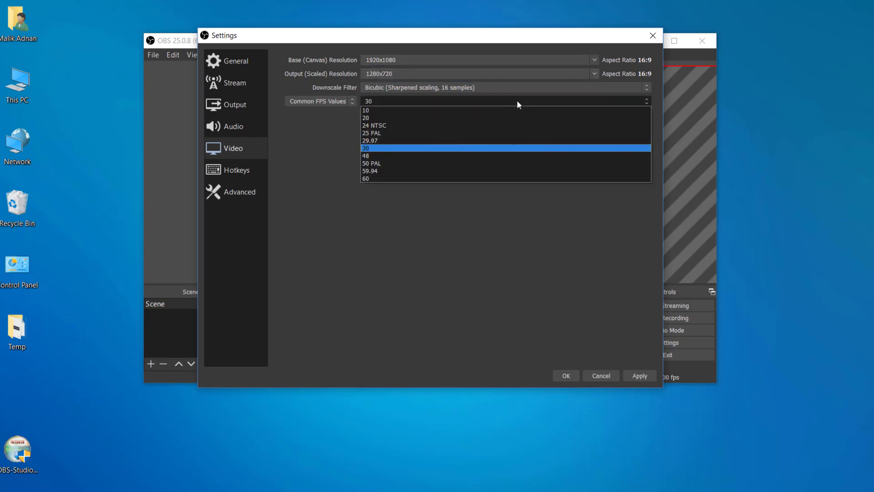
mouse_move(389, 152)
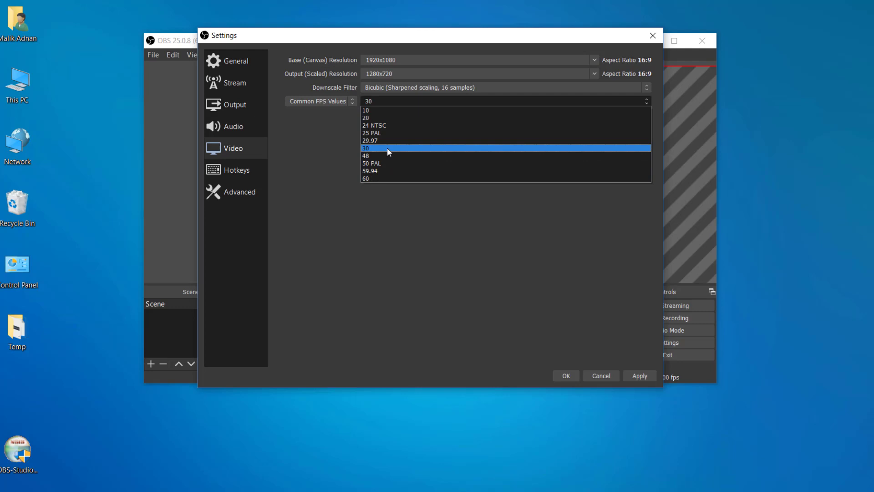
left_click(367, 147)
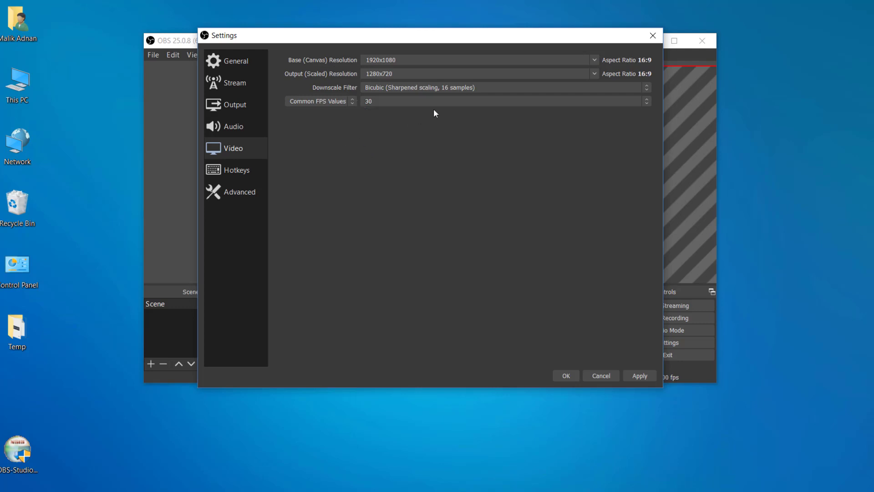
mouse_move(639, 375)
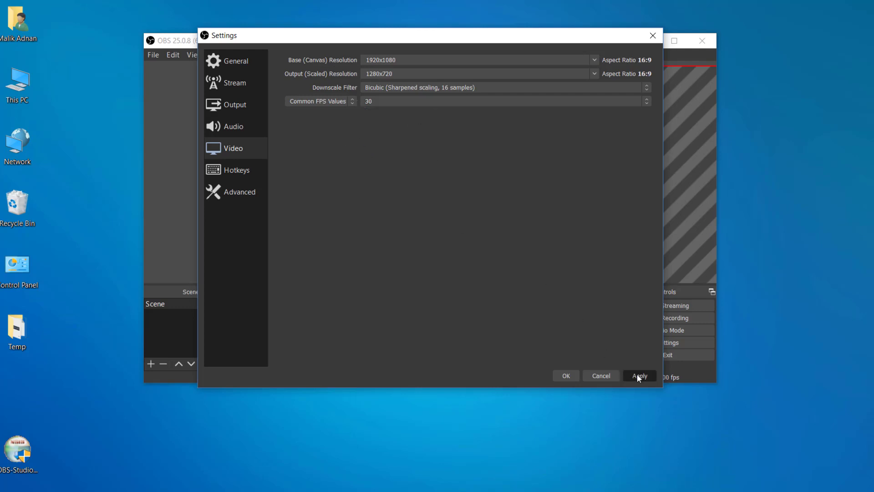
left_click(639, 376)
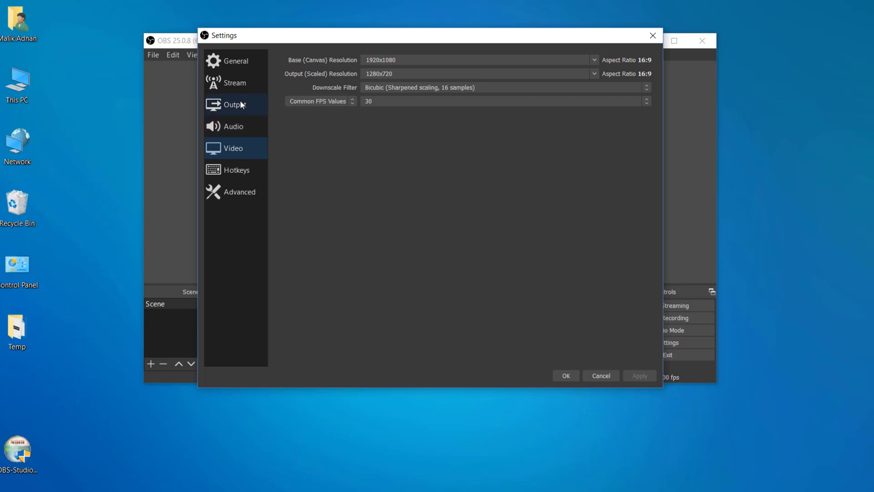
On the Stream settings page, select the Primary YouTube ingest server
left_click(235, 82)
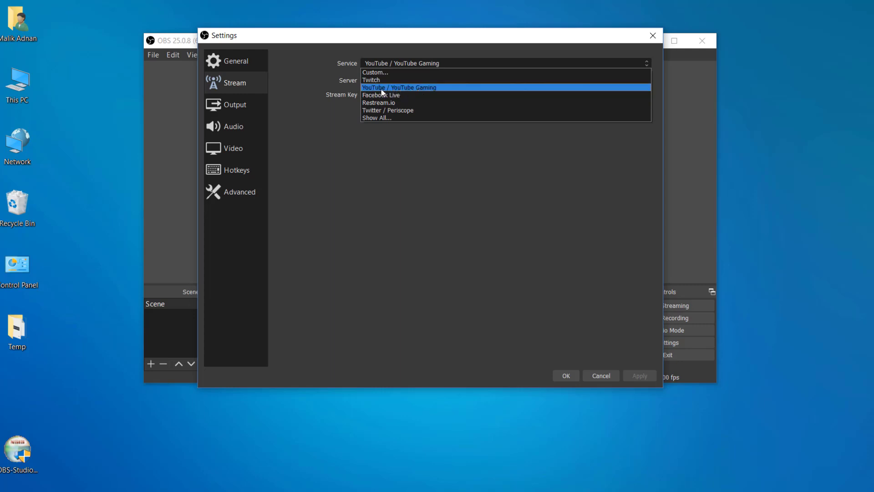
mouse_move(373, 90)
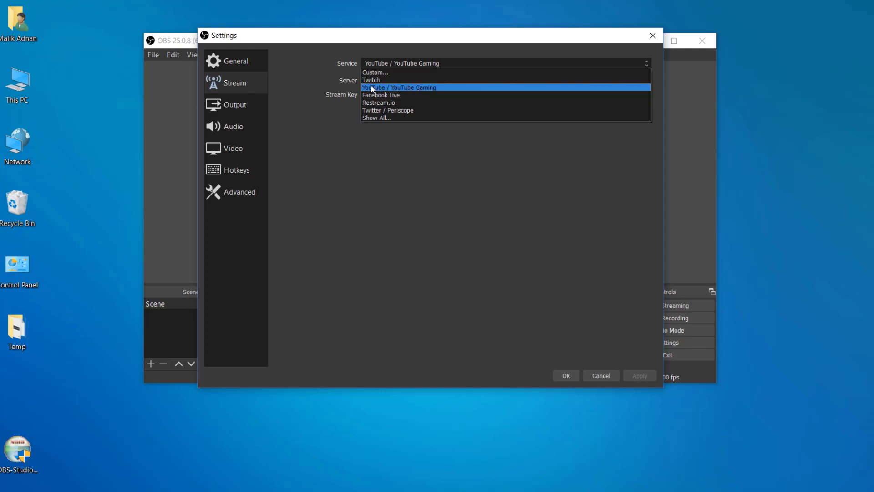
mouse_move(412, 93)
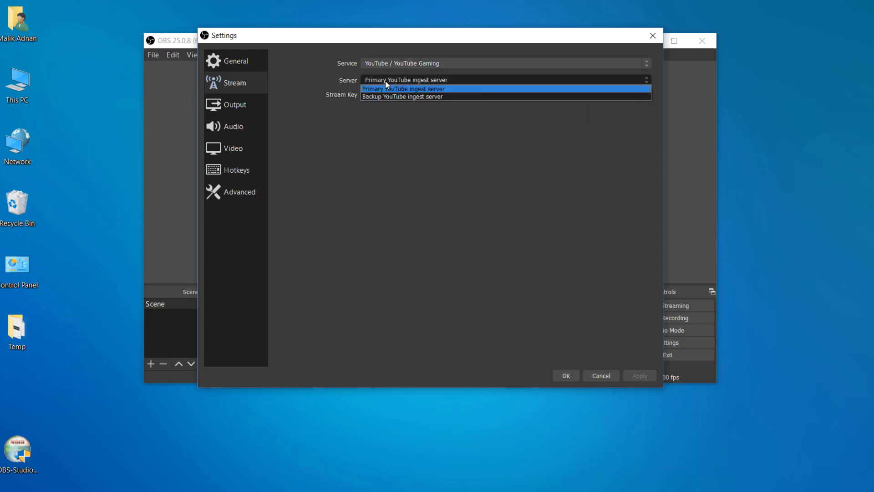
mouse_move(437, 96)
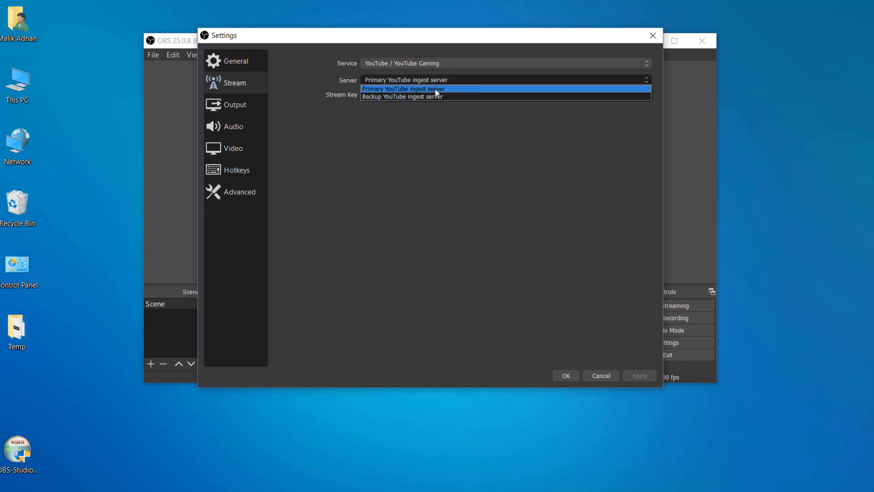
left_click(402, 89)
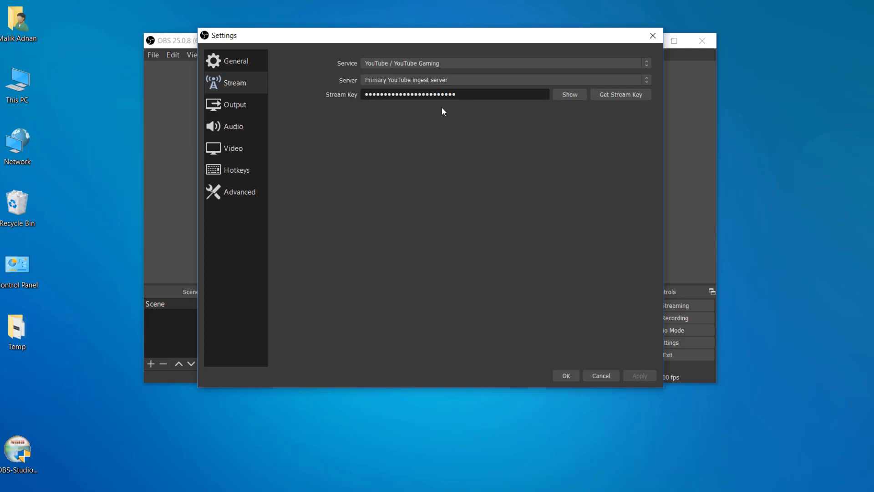
mouse_move(330, 109)
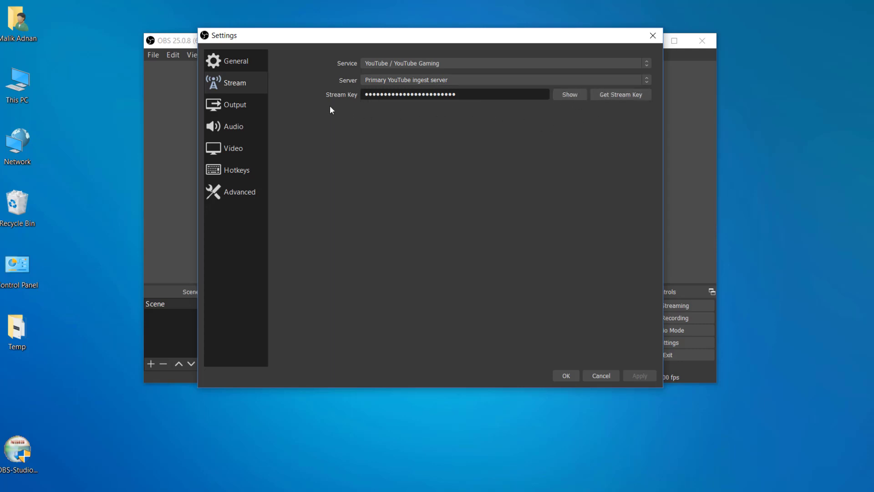
mouse_move(342, 95)
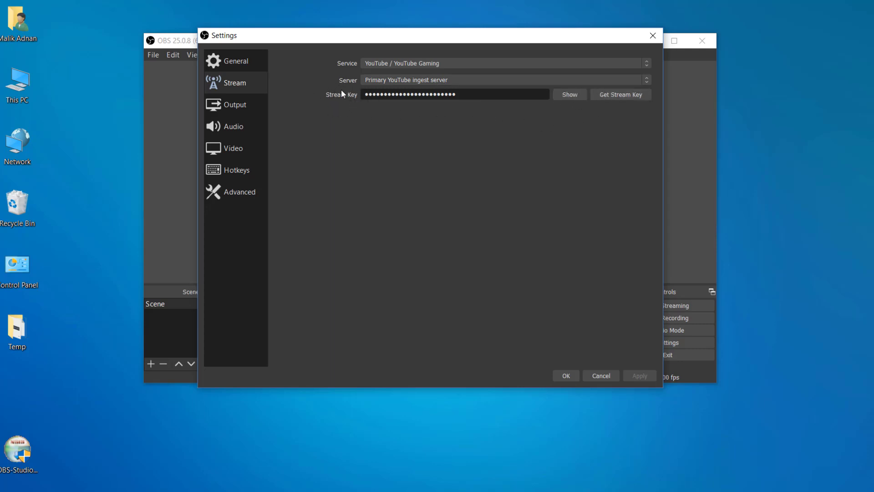
mouse_move(323, 91)
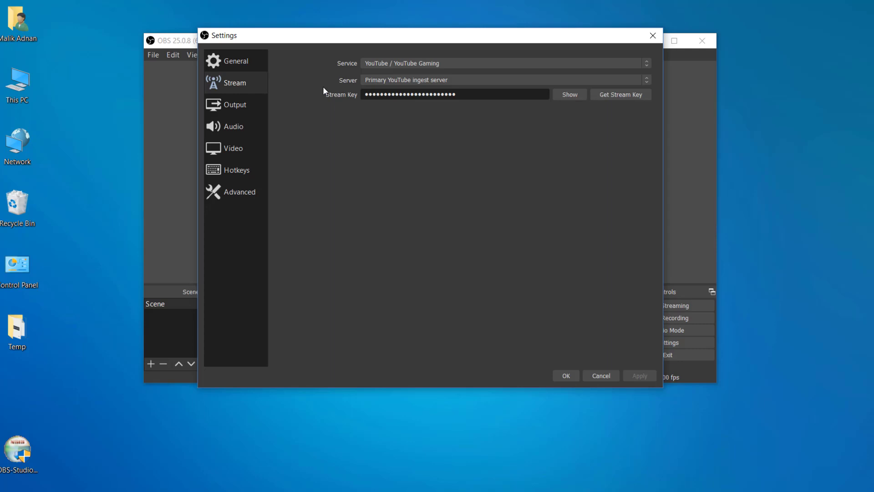
mouse_move(175, 416)
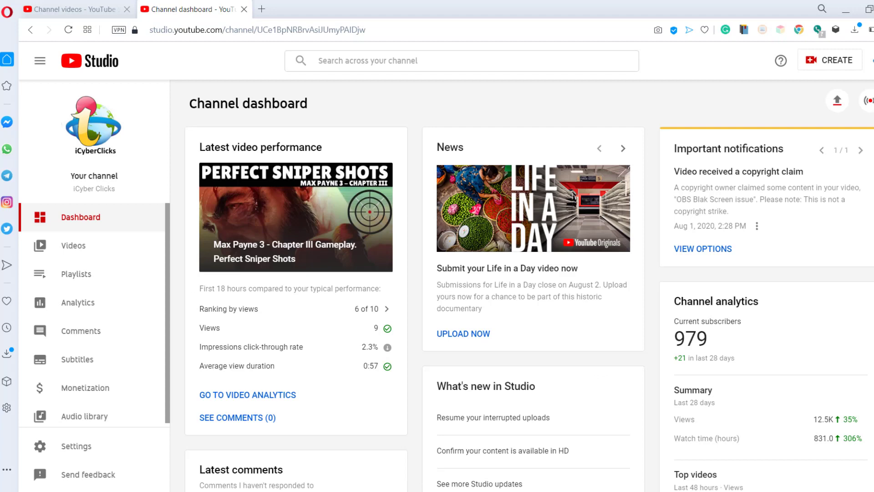
mouse_move(116, 54)
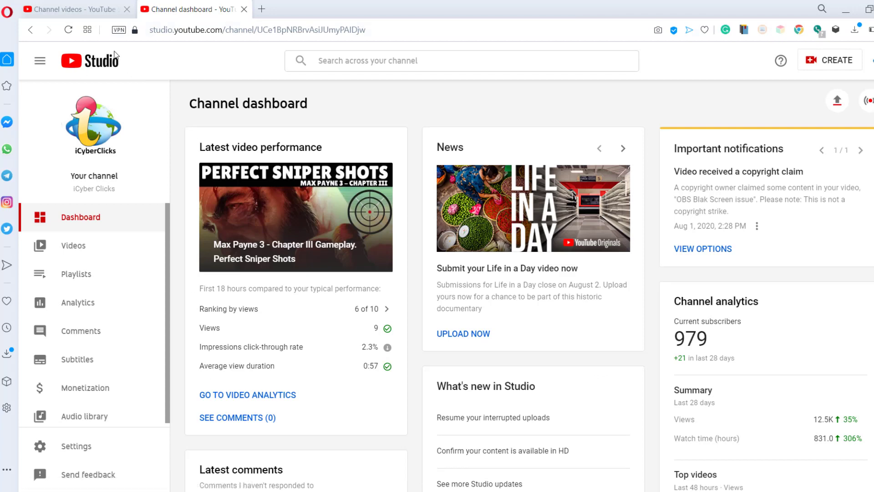
mouse_move(134, 131)
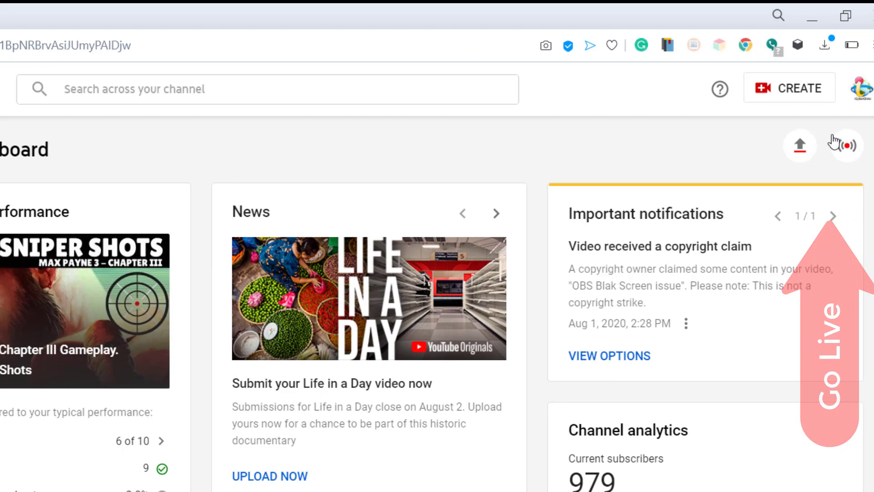
Start a new encoder stream titled 'Testing Live Stream with OBS'
left_click(844, 145)
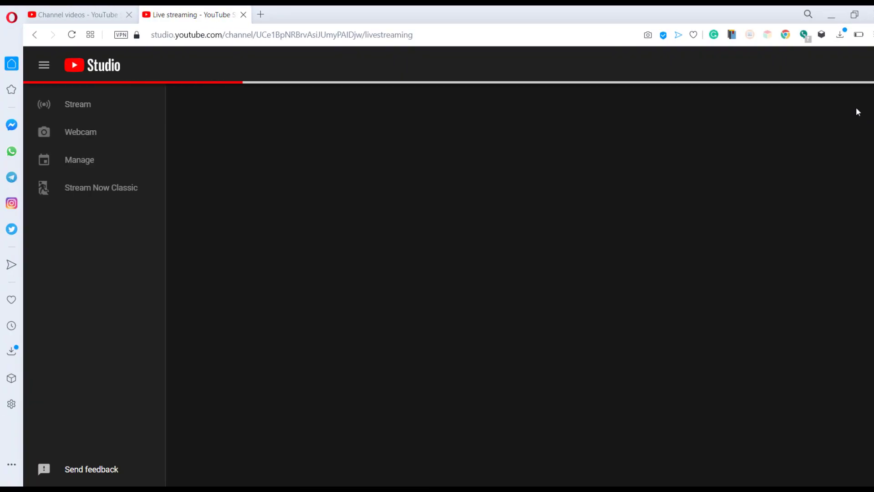
mouse_move(447, 142)
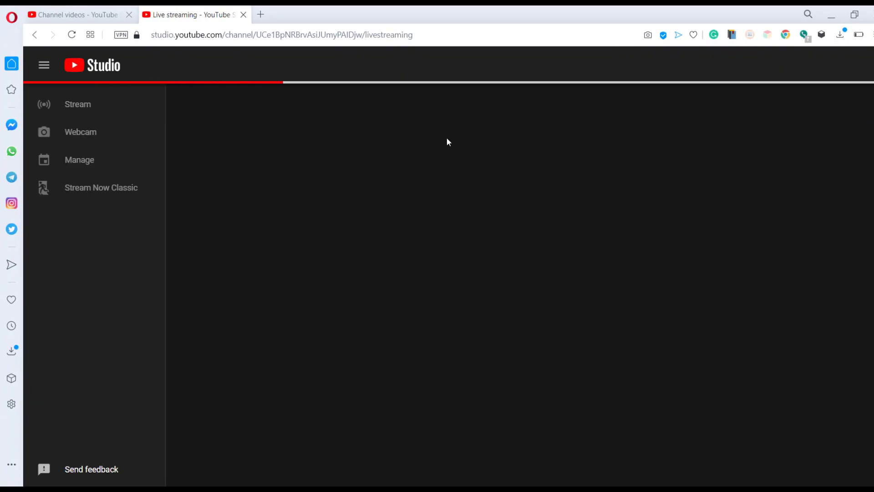
left_click(78, 104)
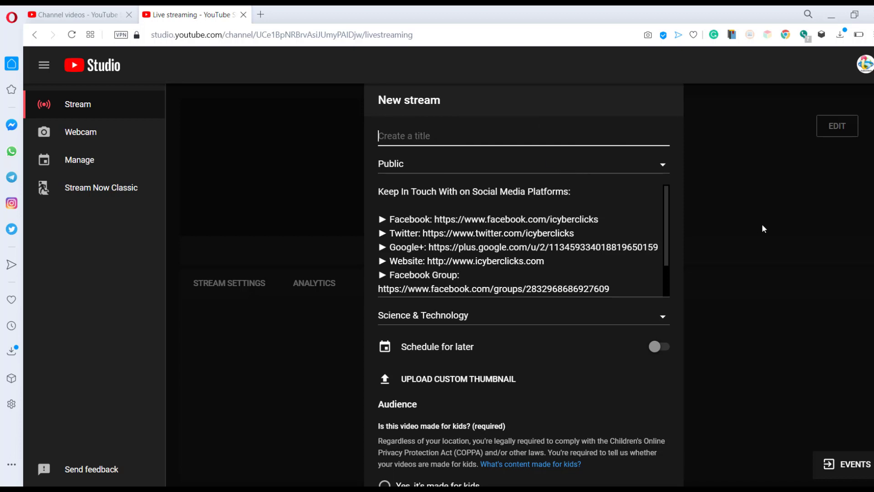
type("T")
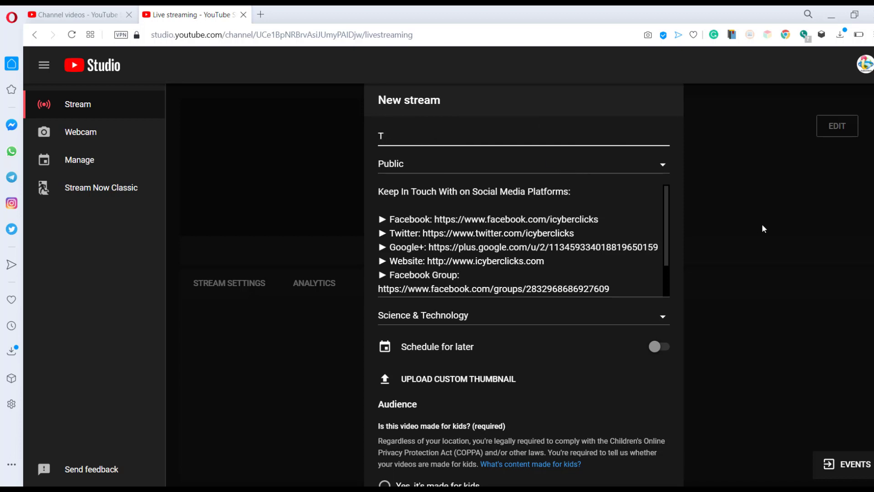
type("esting Live St")
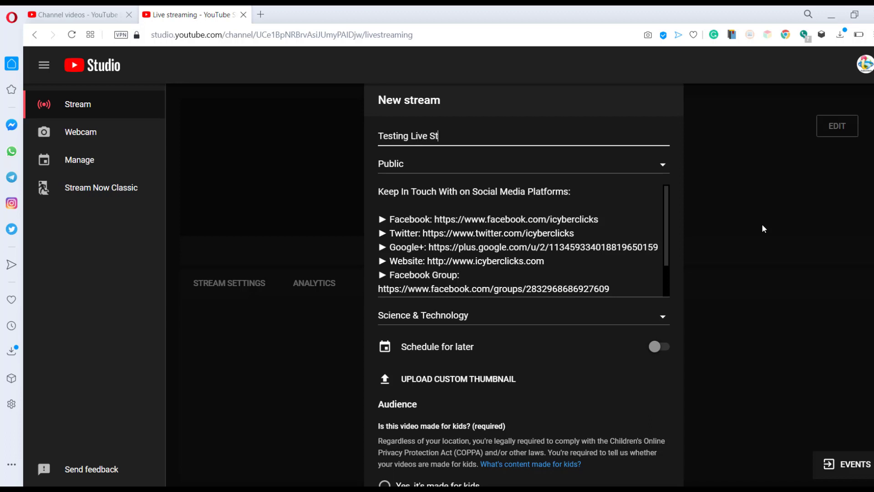
type("ream")
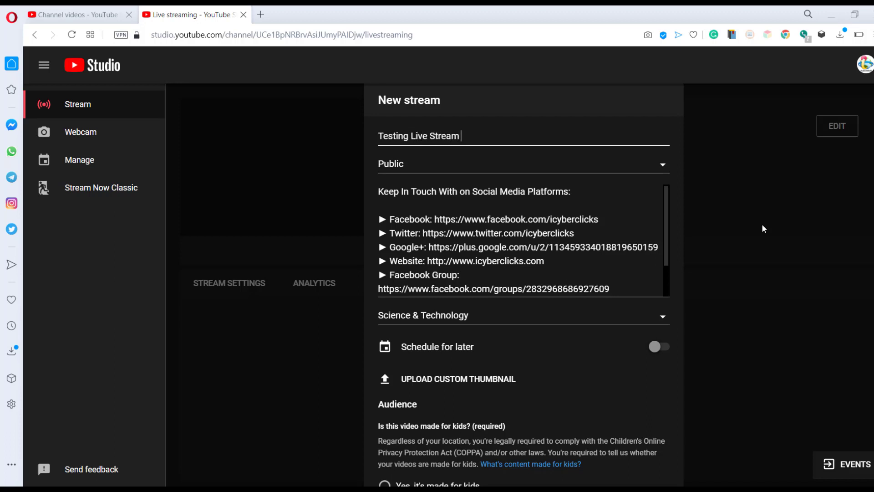
type("with OBS")
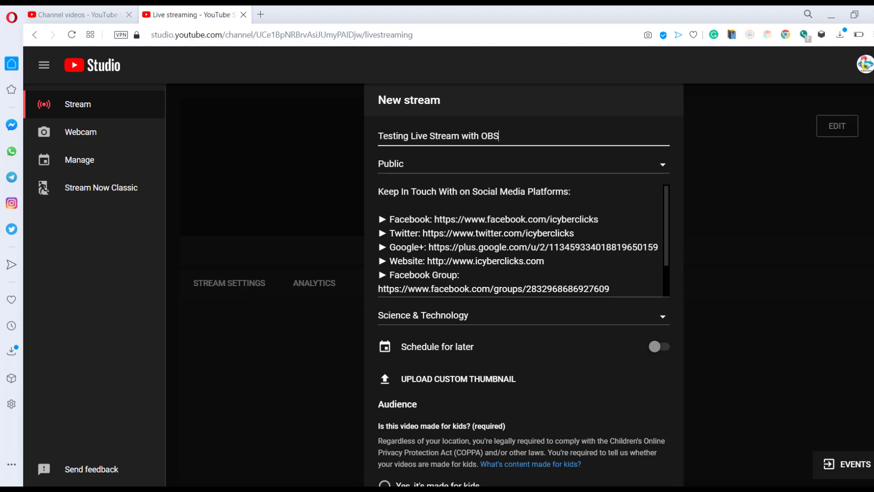
Keep the Science & Technology category and mark the stream not made for kids
scroll("down", 3)
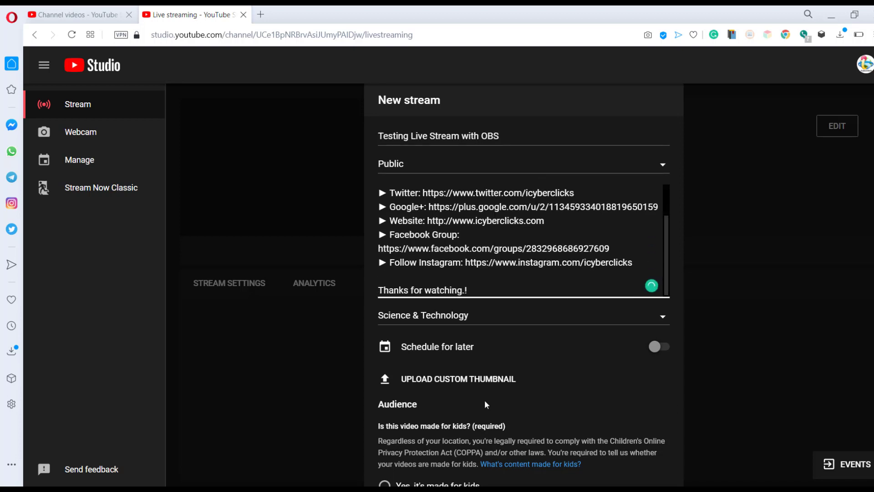
mouse_move(477, 382)
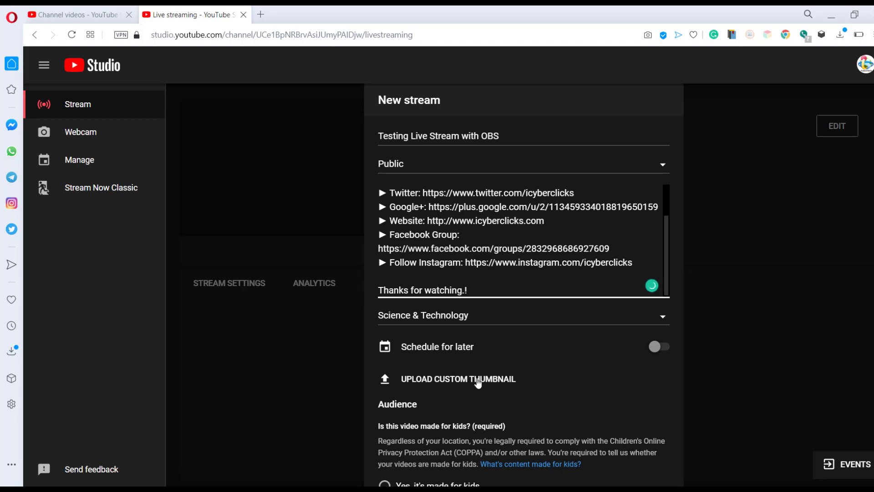
mouse_move(634, 357)
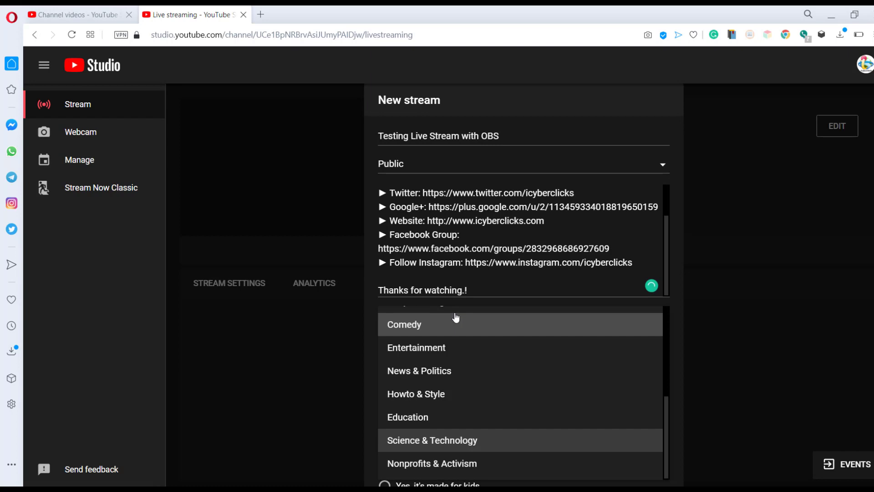
mouse_move(432, 440)
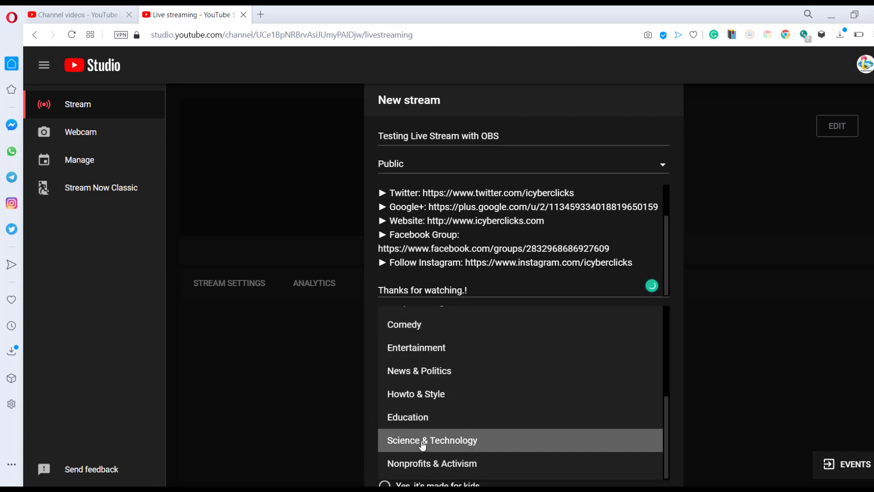
left_click(432, 440)
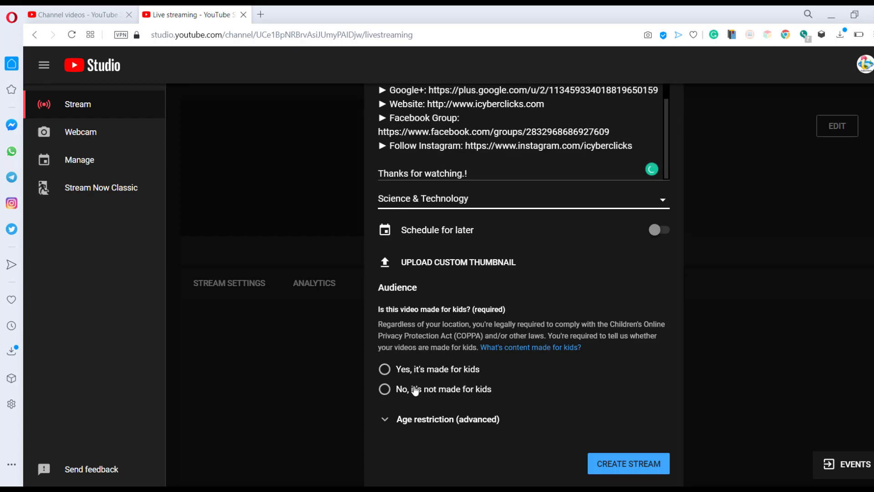
left_click(384, 389)
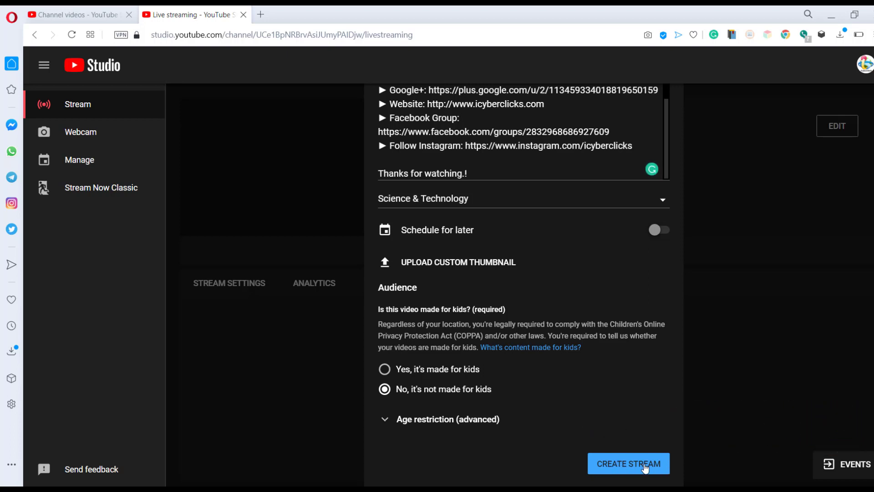
mouse_move(631, 466)
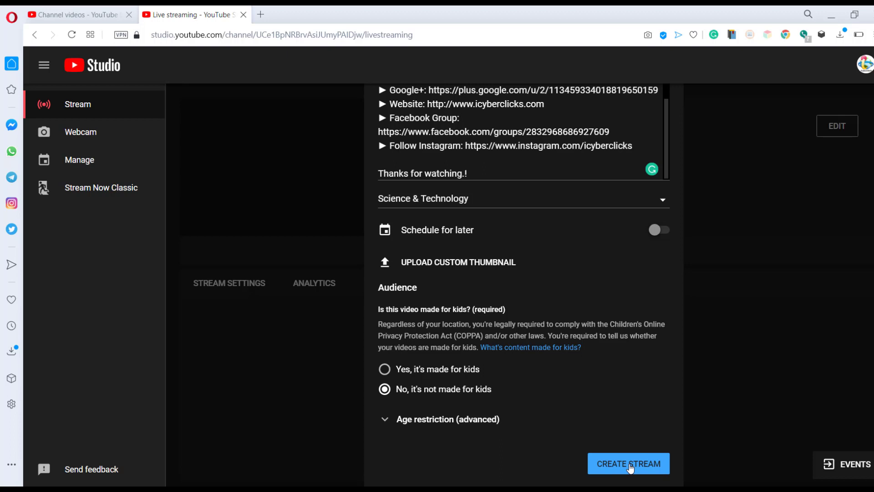
Create the stream, then check Analytics and Stream Health showing no data yet
left_click(628, 463)
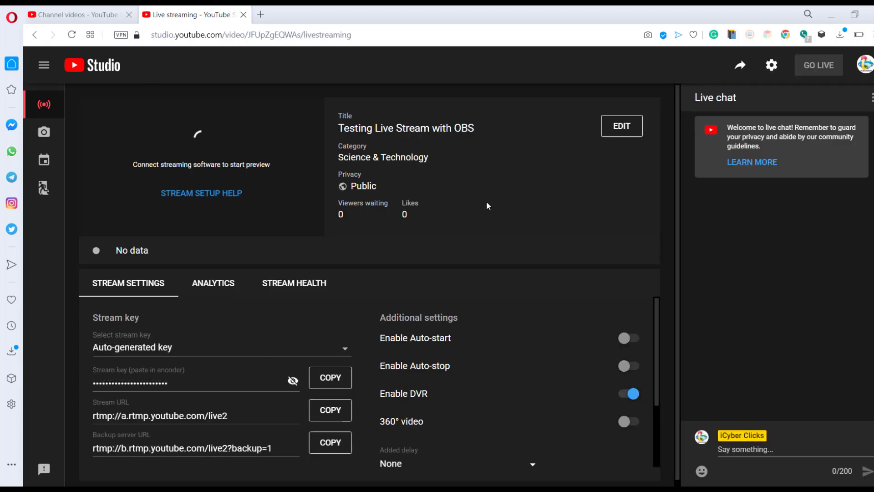
mouse_move(313, 321)
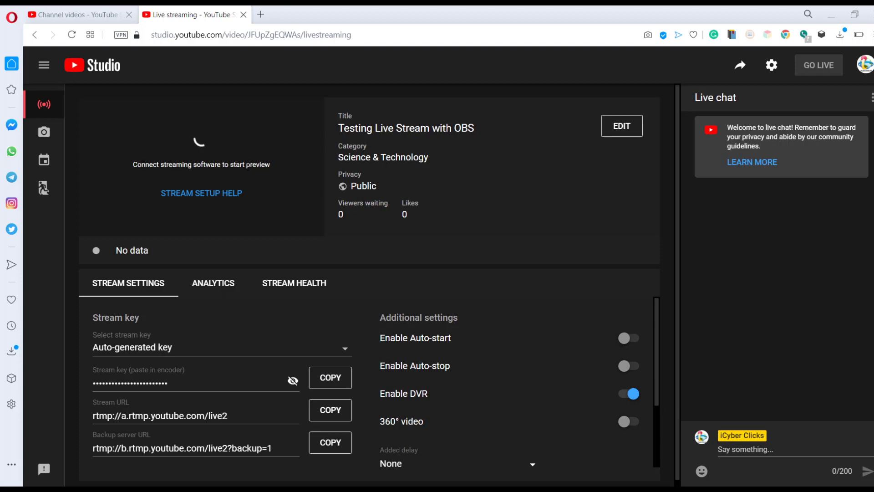
mouse_move(274, 186)
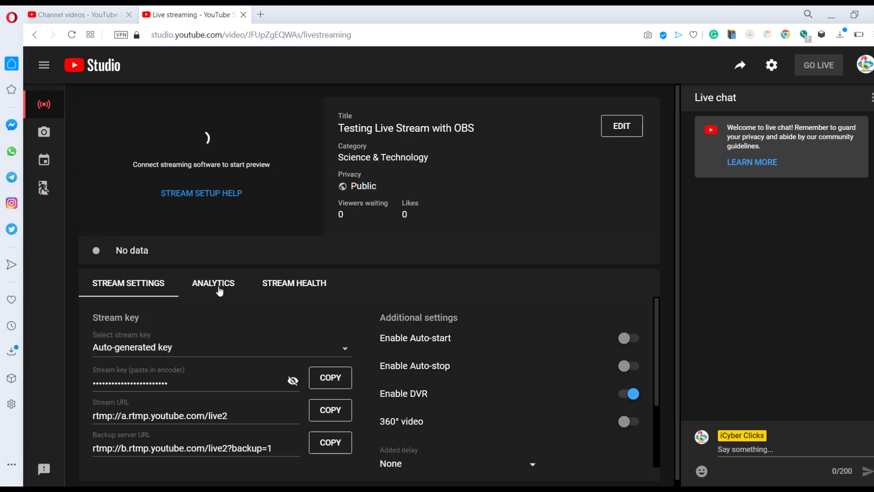
left_click(213, 283)
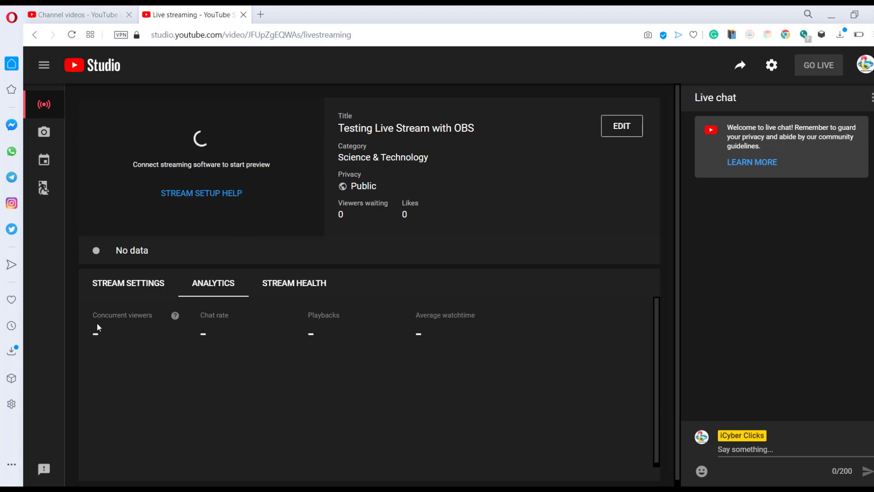
mouse_move(295, 289)
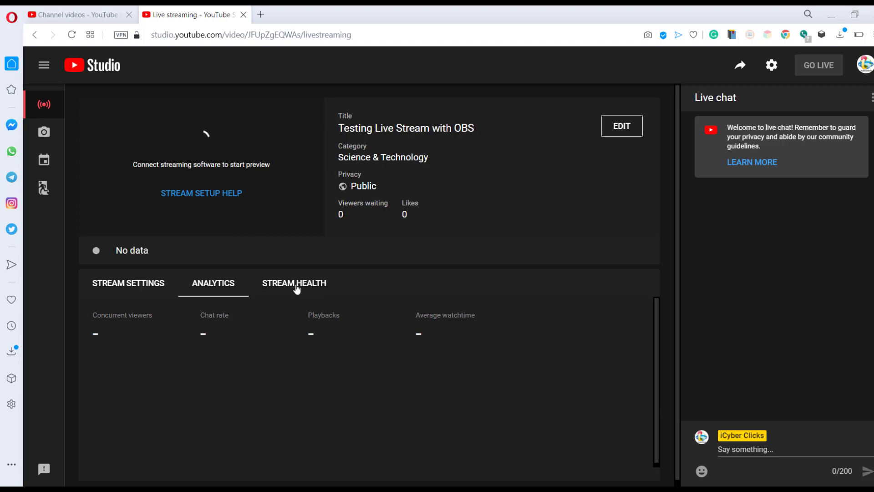
left_click(294, 282)
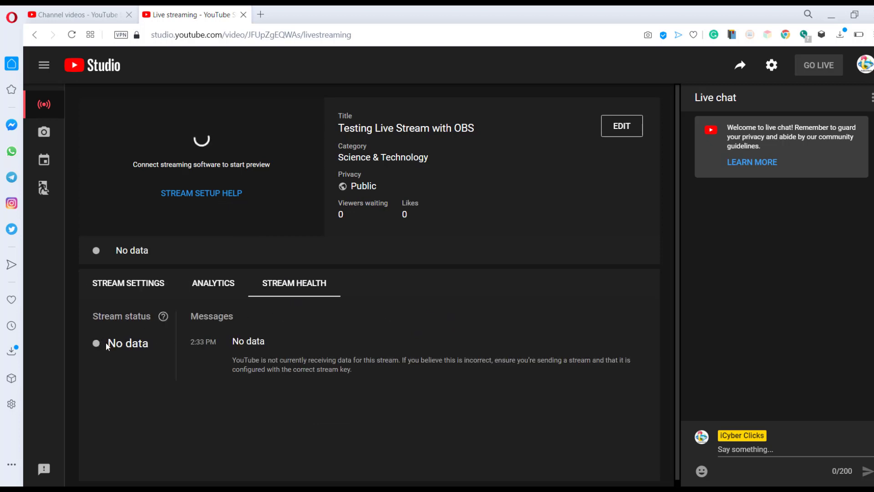
double_click(127, 343)
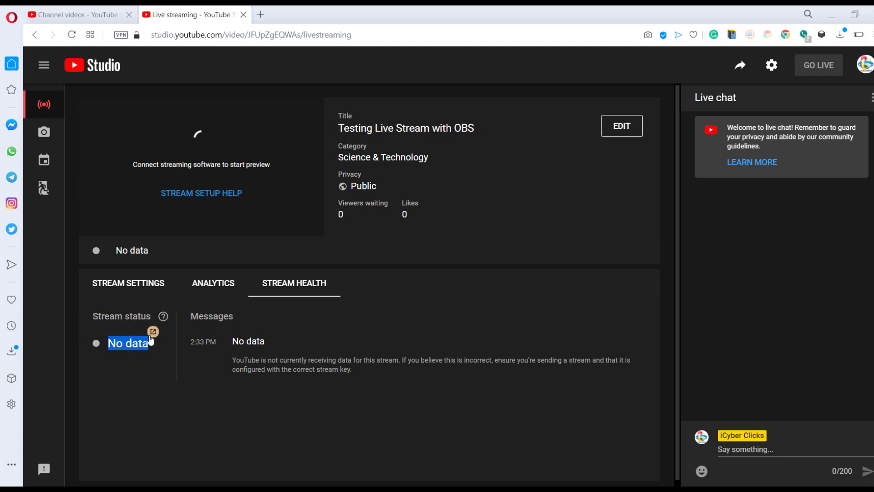
mouse_move(164, 375)
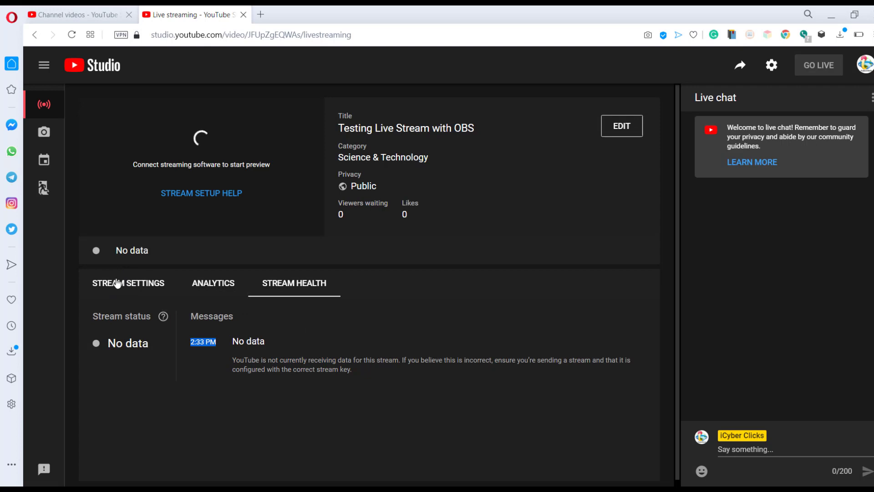
Return to Stream Settings and copy the stream key to the clipboard
left_click(128, 283)
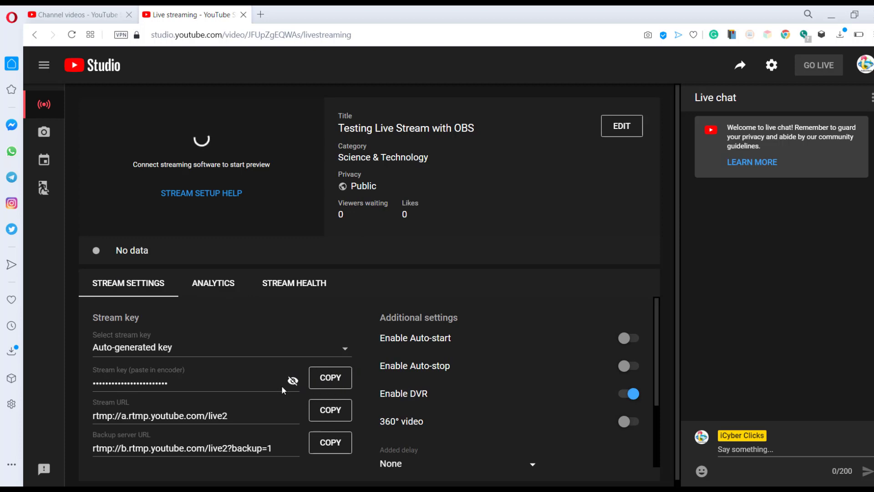
mouse_move(128, 390)
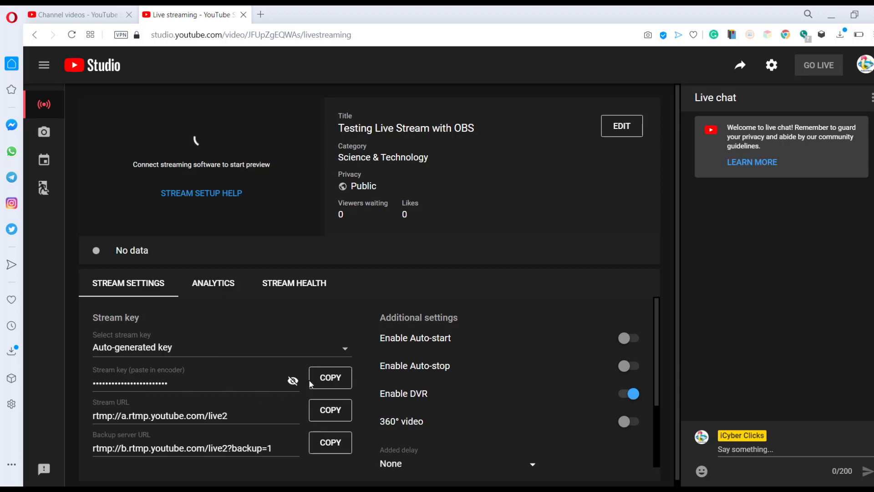
left_click(330, 377)
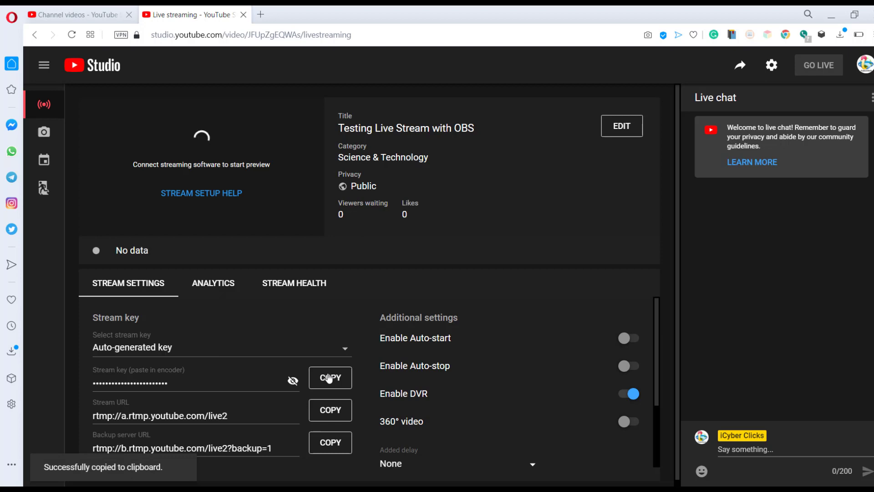
mouse_move(776, 19)
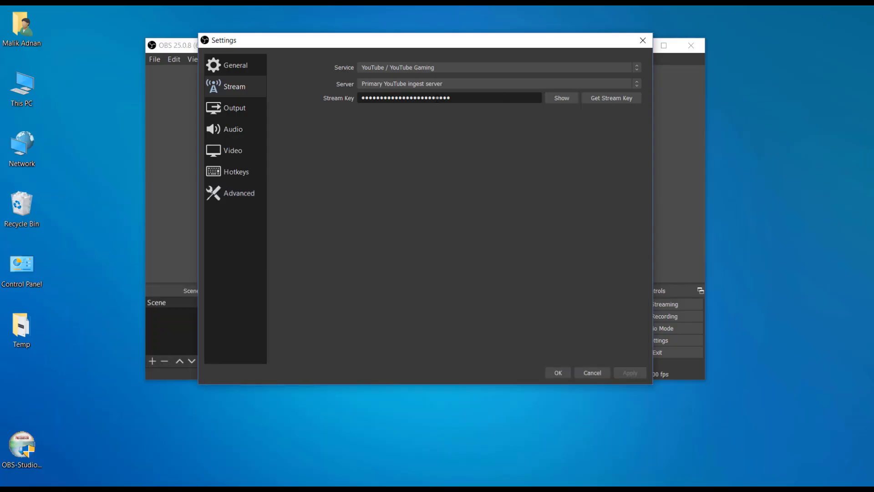
mouse_move(351, 106)
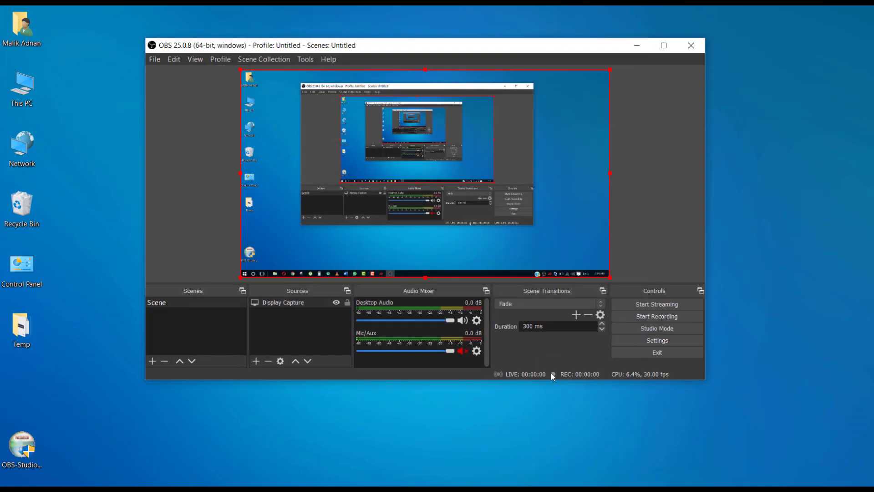
mouse_move(581, 71)
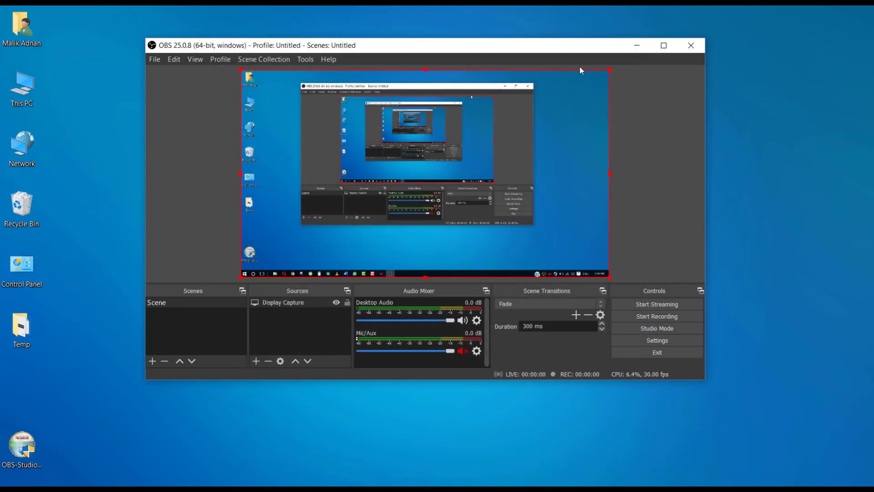
mouse_move(235, 85)
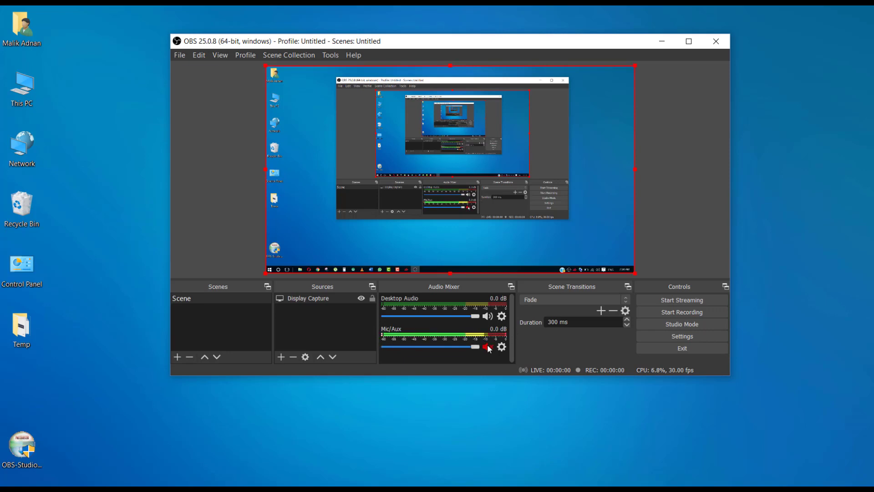
Toggle the Desktop Audio speaker off and back on so it ends unmuted
left_click(487, 316)
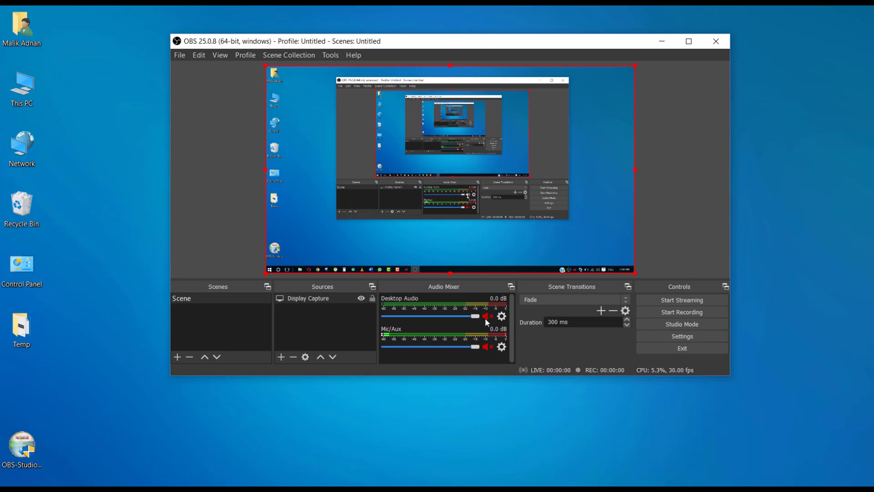
left_click(487, 316)
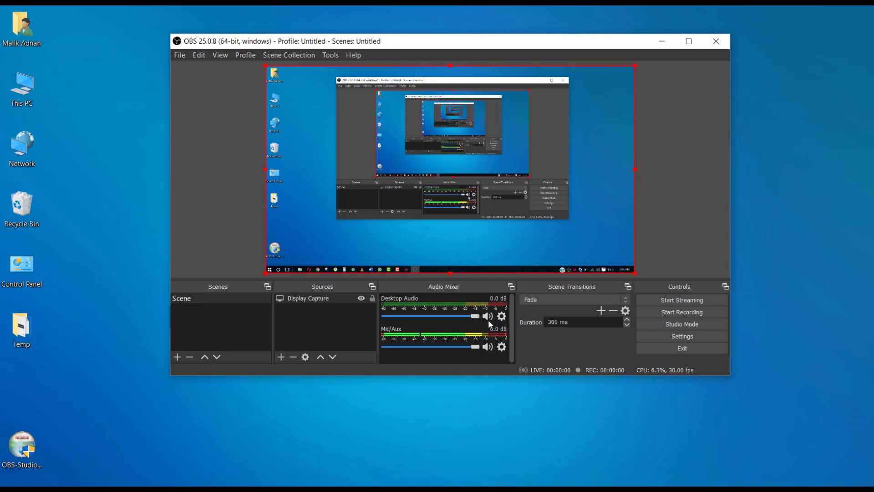
mouse_move(343, 462)
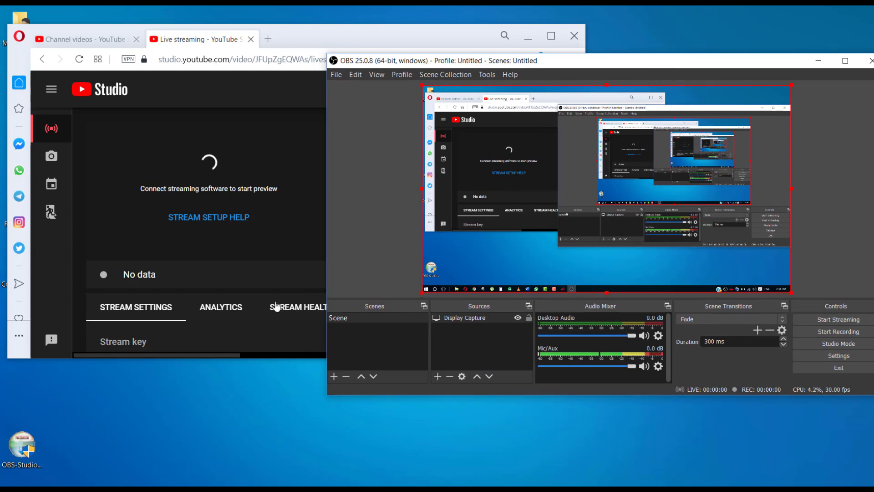
mouse_move(138, 262)
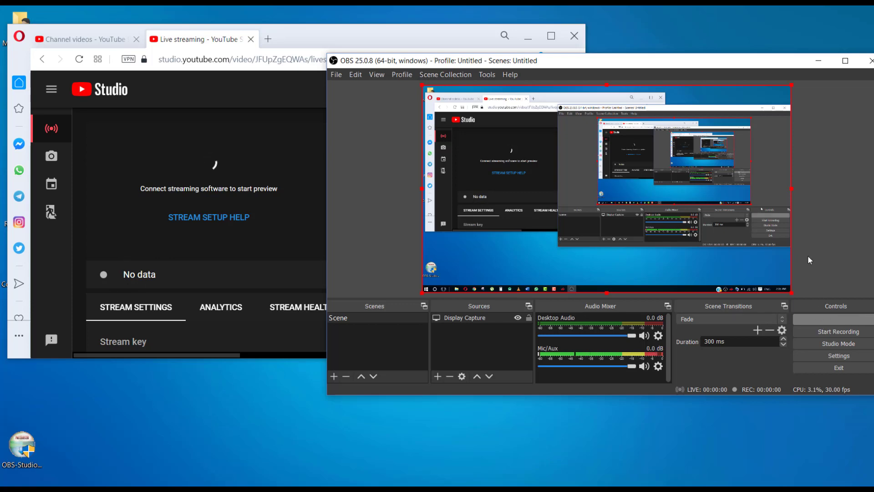
Start streaming from OBS so YouTube reports an excellent connection
left_click(838, 330)
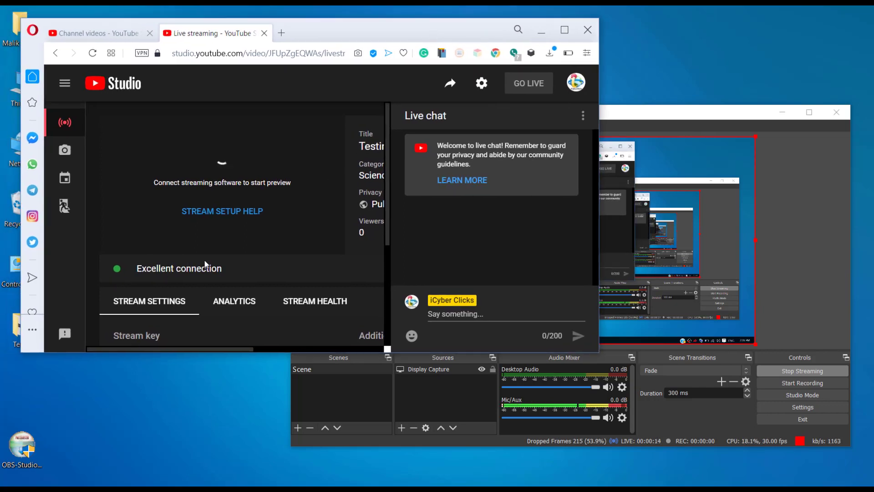
double_click(178, 268)
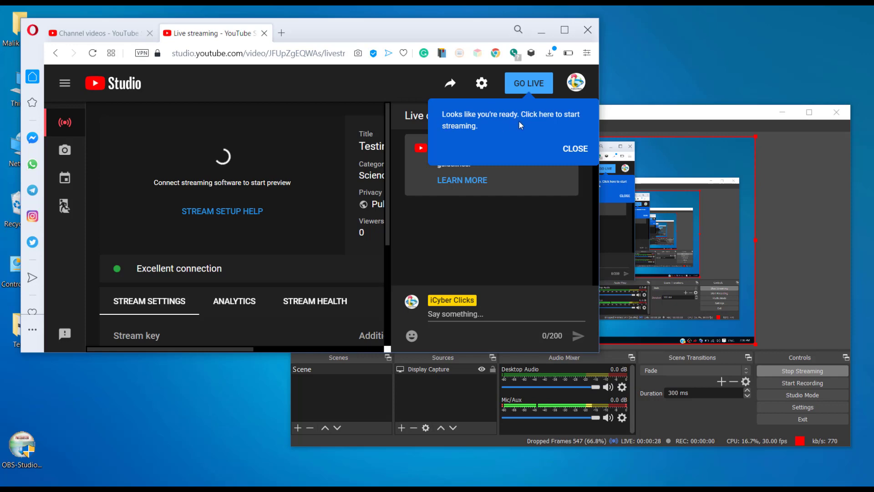
mouse_move(449, 137)
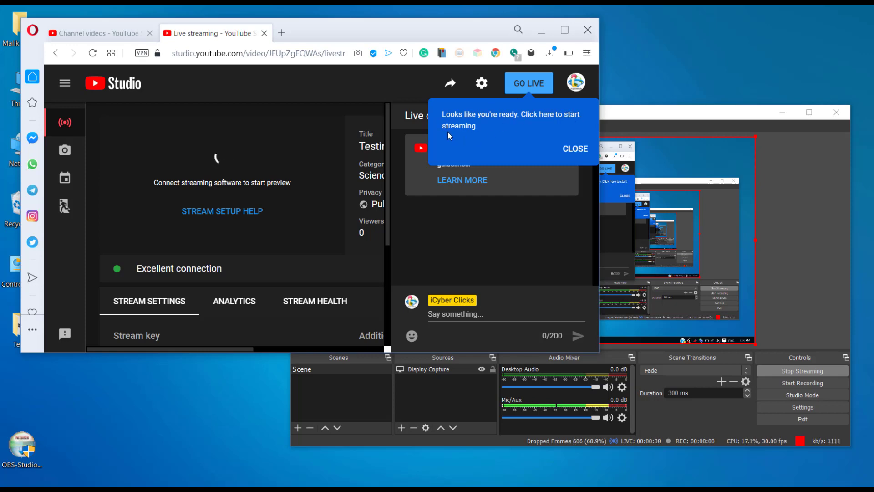
mouse_move(584, 163)
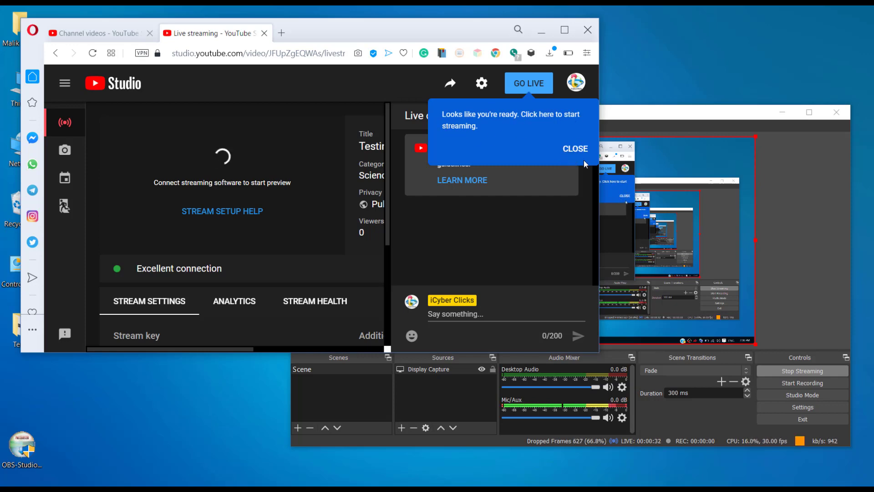
left_click(575, 149)
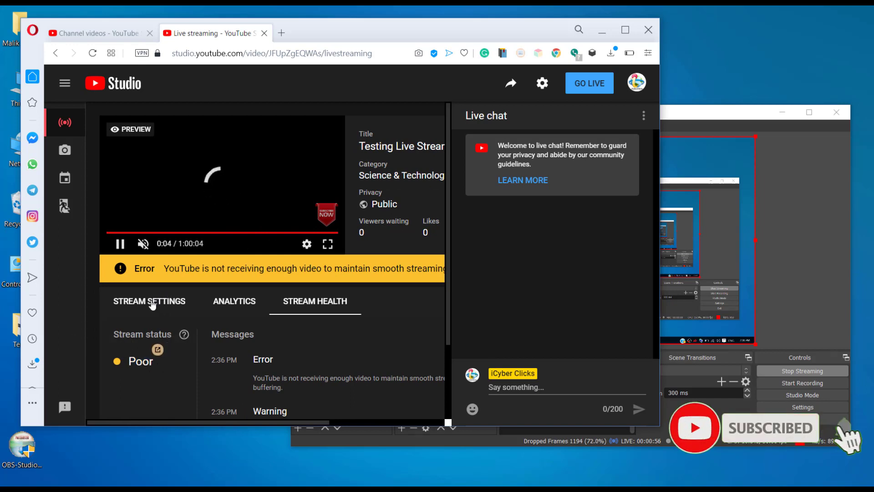
Return to Stream Settings and take the public broadcast live until 'You're live!' appears
left_click(150, 301)
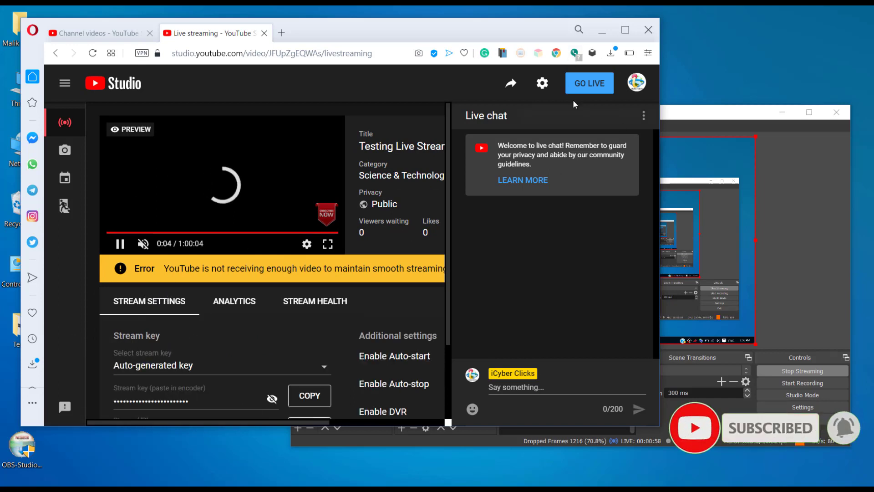
mouse_move(616, 71)
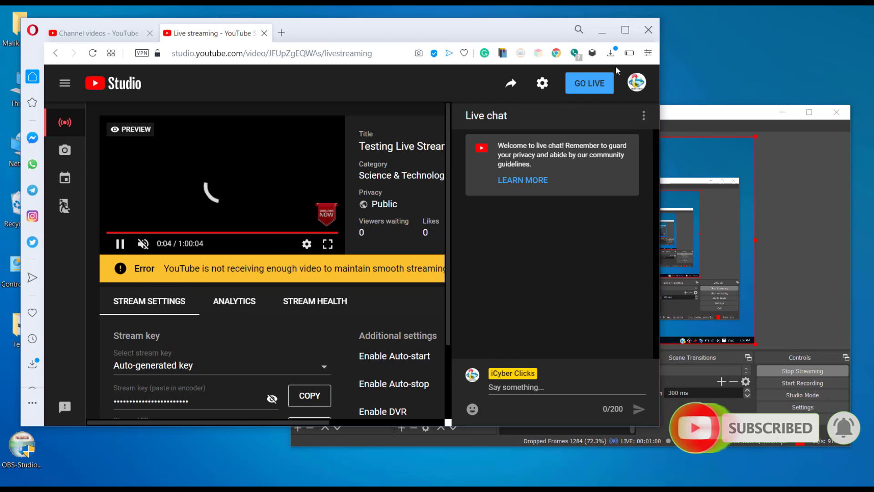
mouse_move(589, 83)
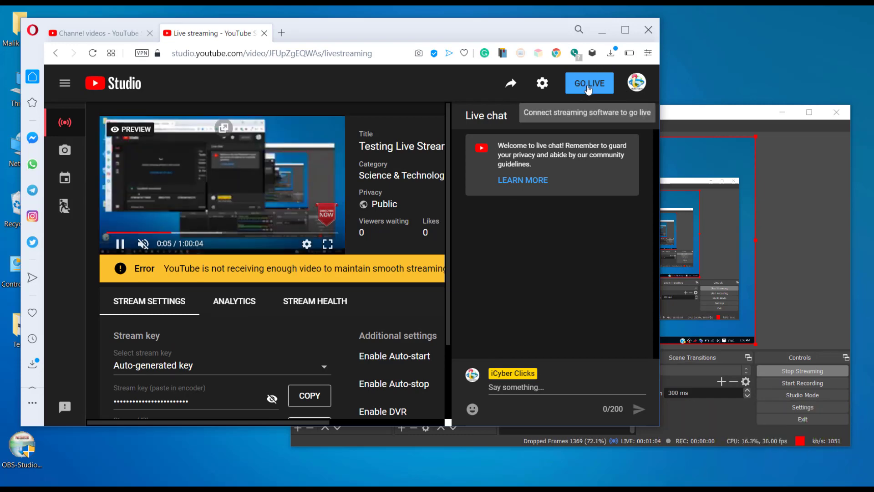
left_click(588, 83)
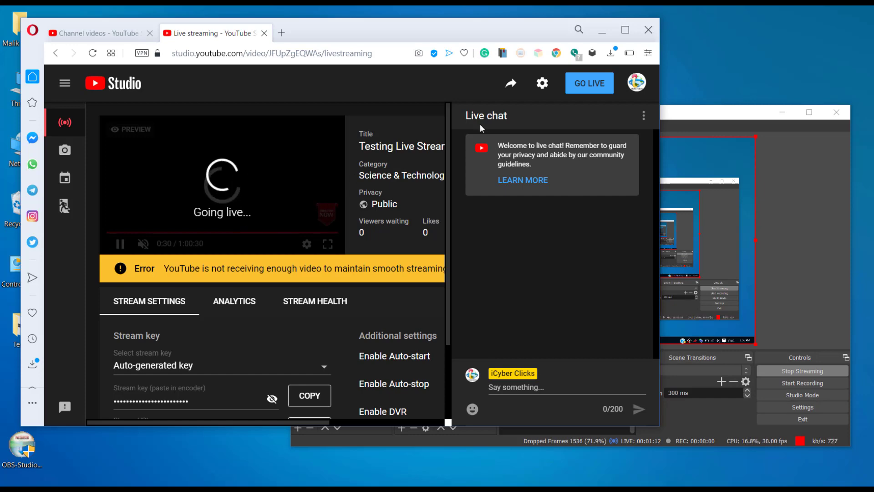
left_click(588, 82)
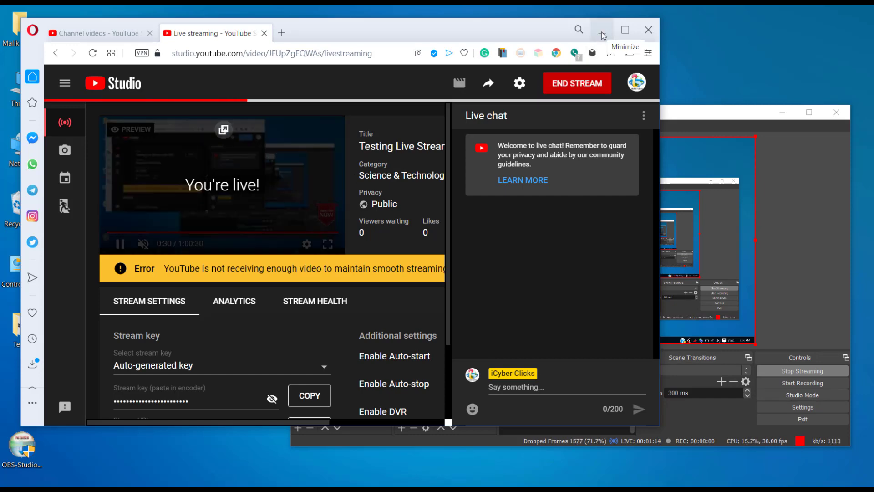
Minimize the browser, refresh the desktop, then maximize YouTube Studio showing the live analytics
left_click(602, 29)
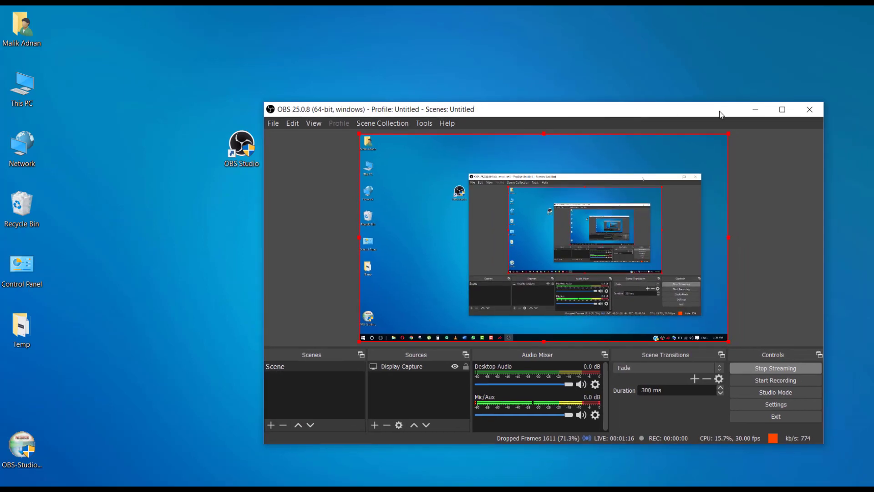
right_click(429, 196)
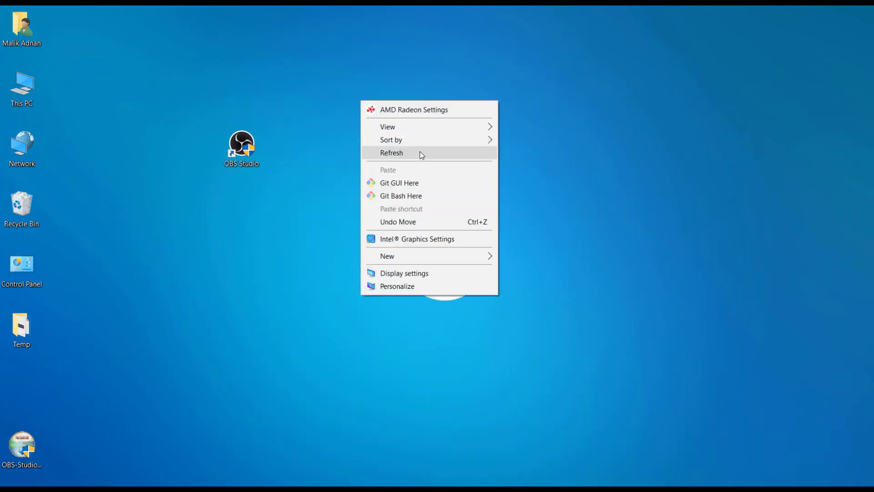
left_click(392, 153)
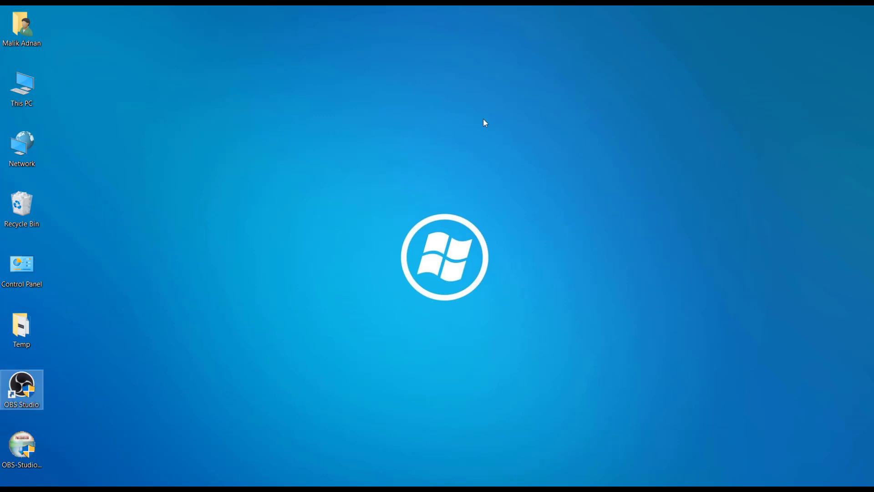
mouse_move(564, 269)
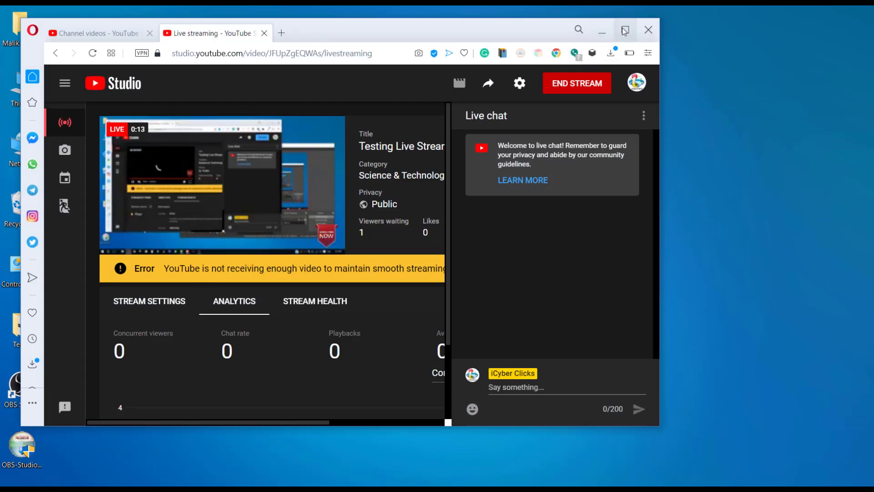
left_click(625, 29)
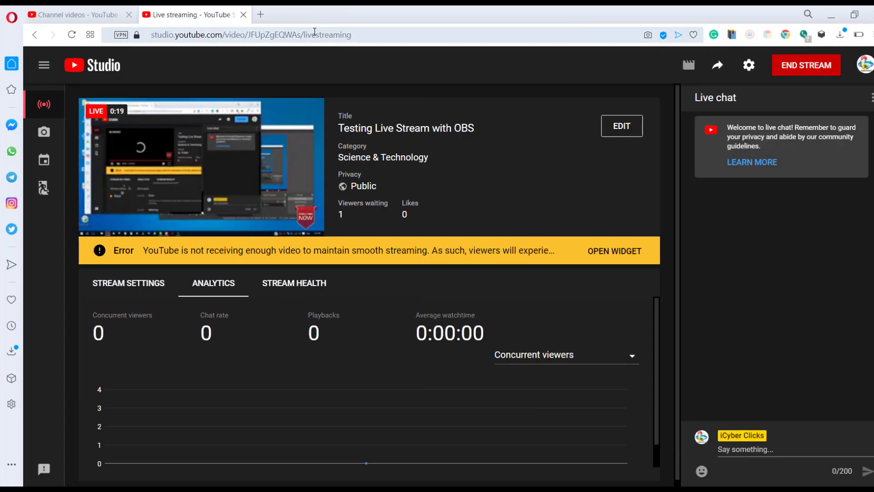